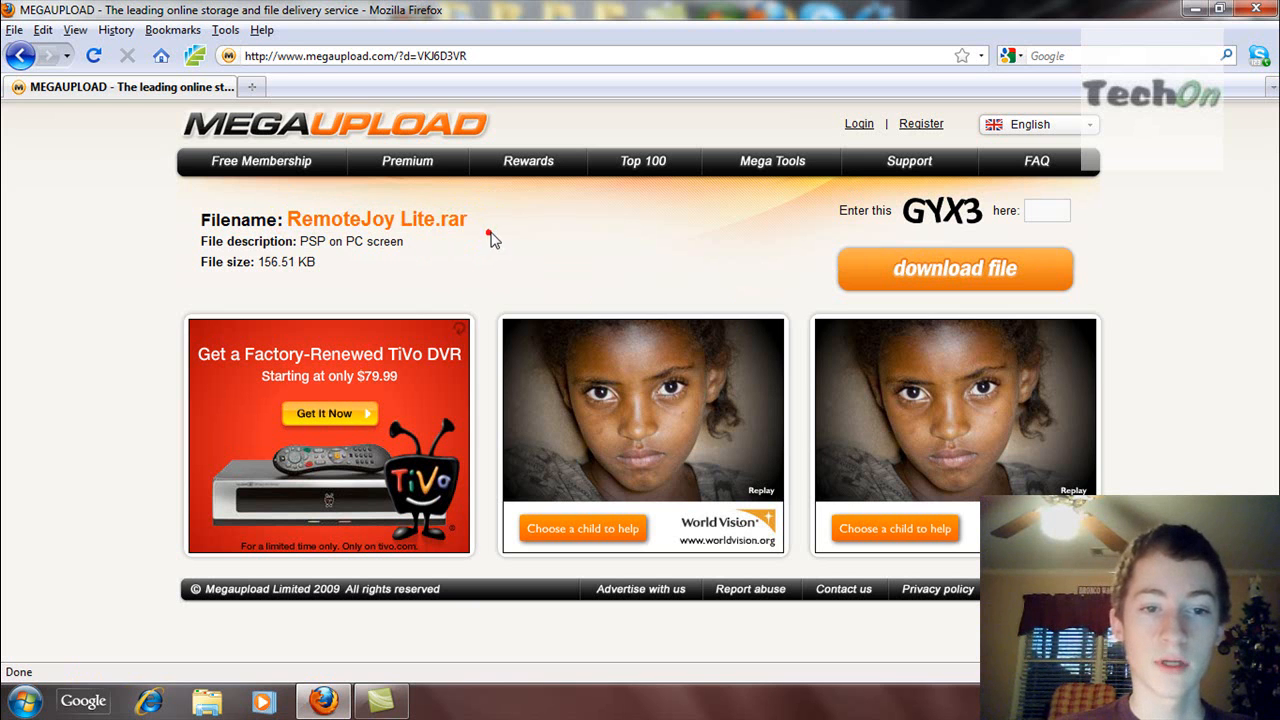
mouse_move(388, 212)
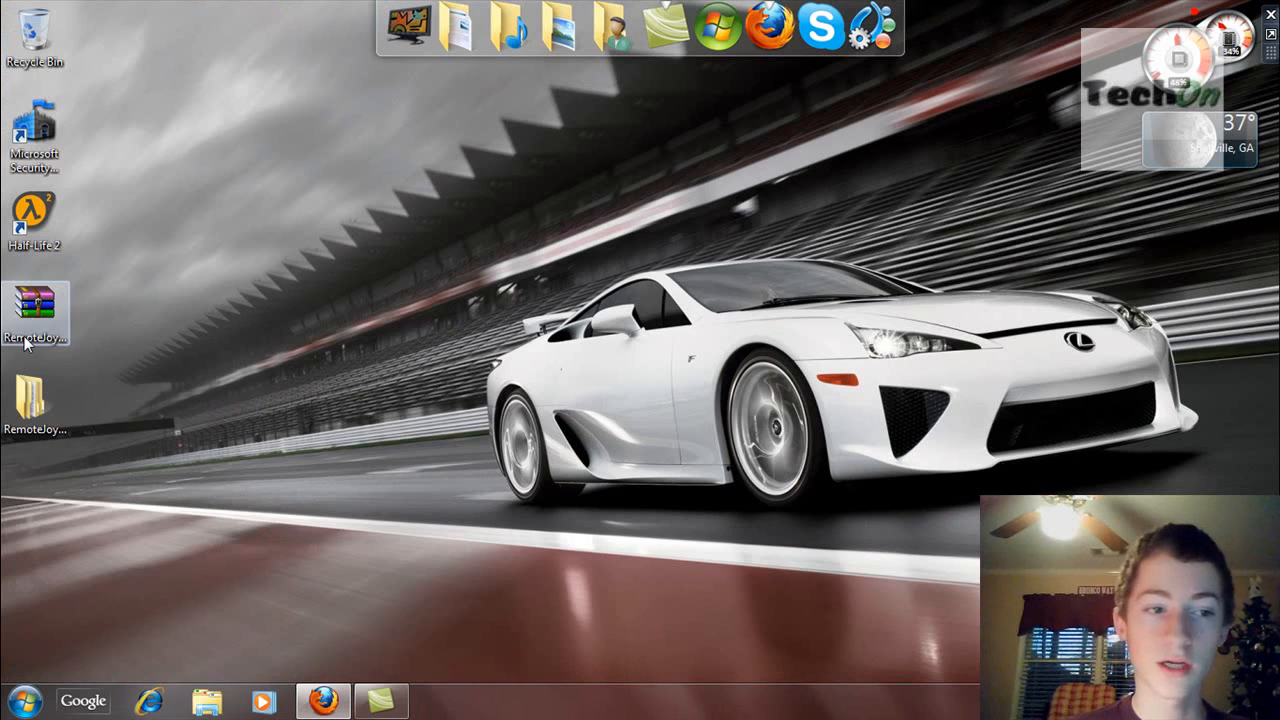
Step: Extract the RemoteJoyLite archive into its own RemoteJoyLite\ folder
right_click(34, 312)
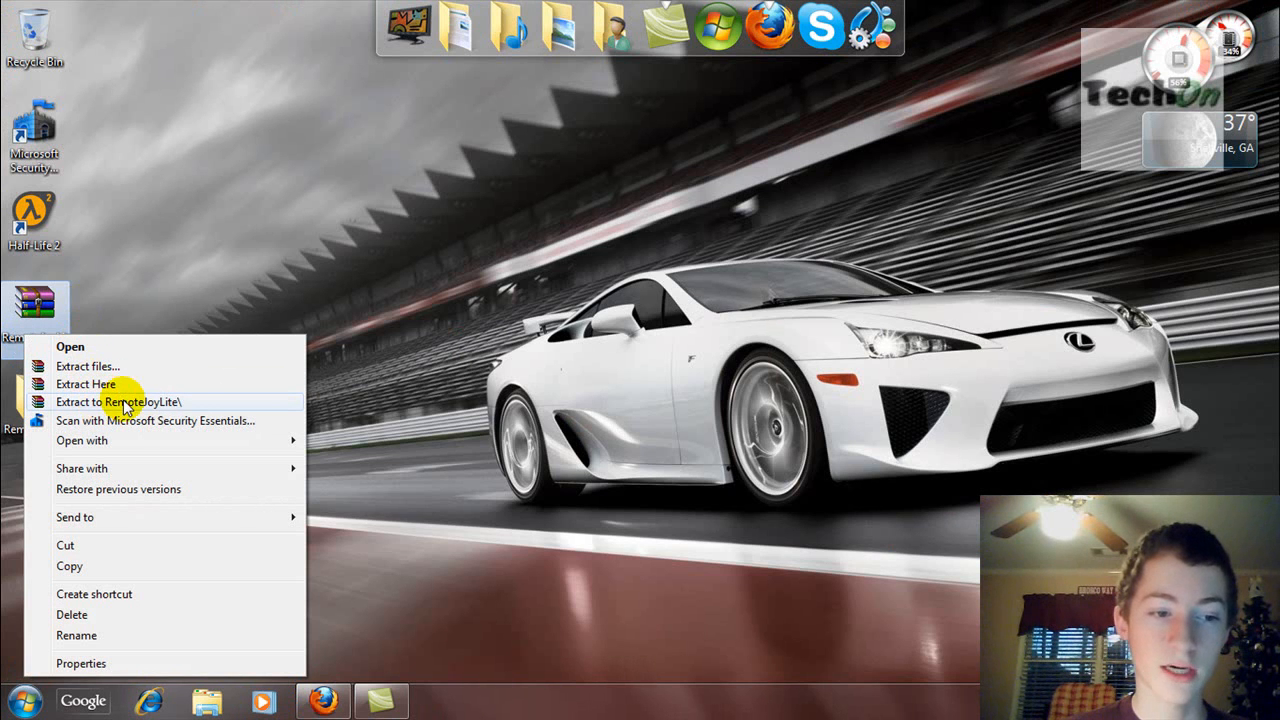
left_click(86, 384)
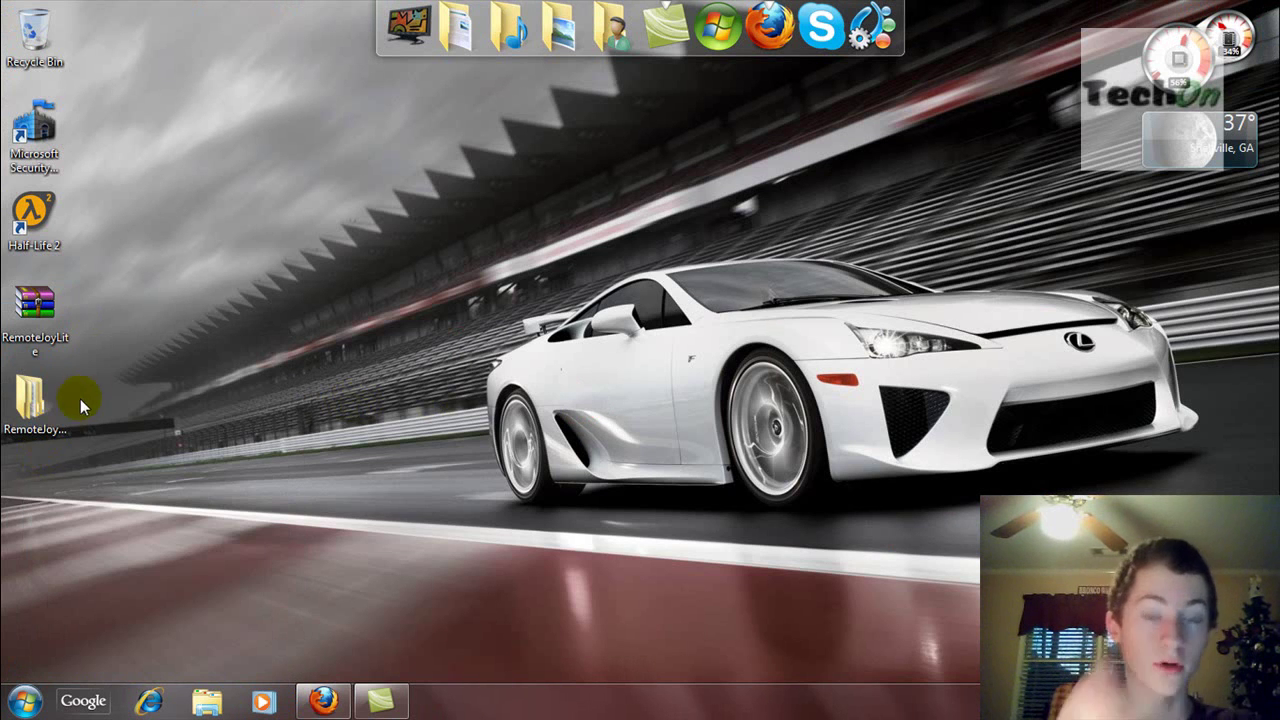
Step: Browse into RemoteJoyLite > RemoteJoy Lite > seplugins in the extracted files
double_click(36, 384)
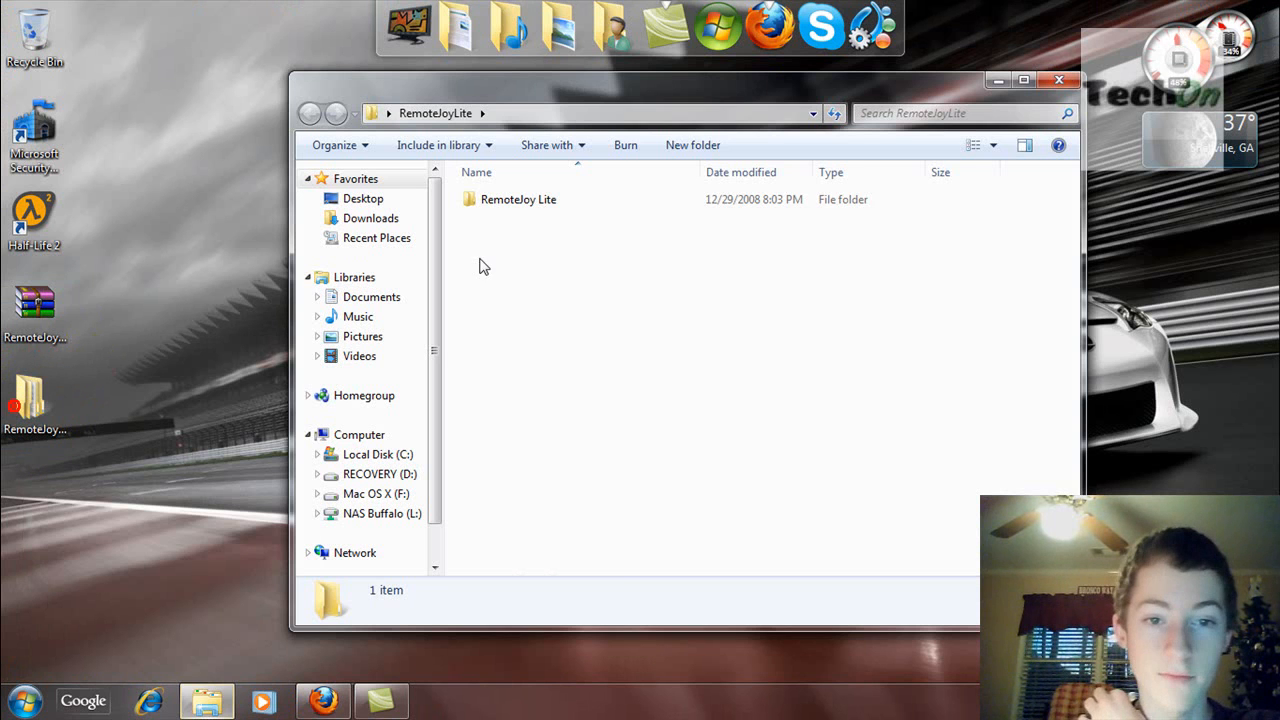
double_click(518, 200)
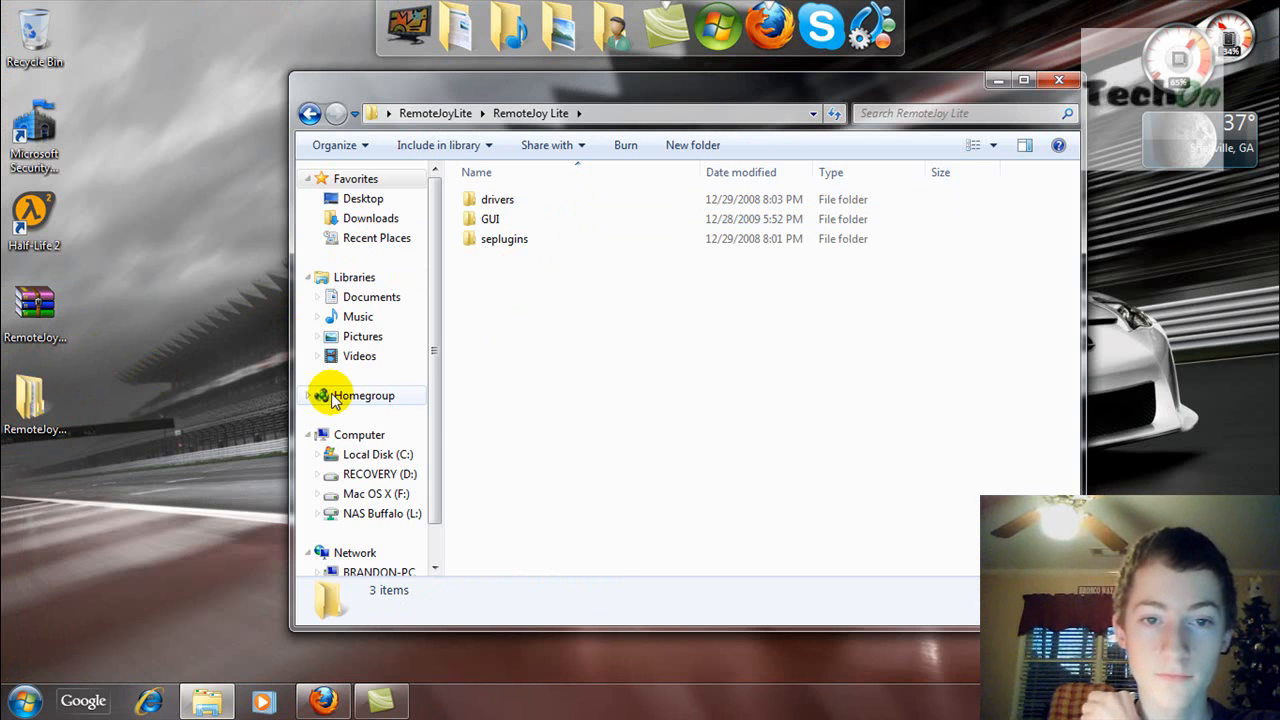
double_click(504, 238)
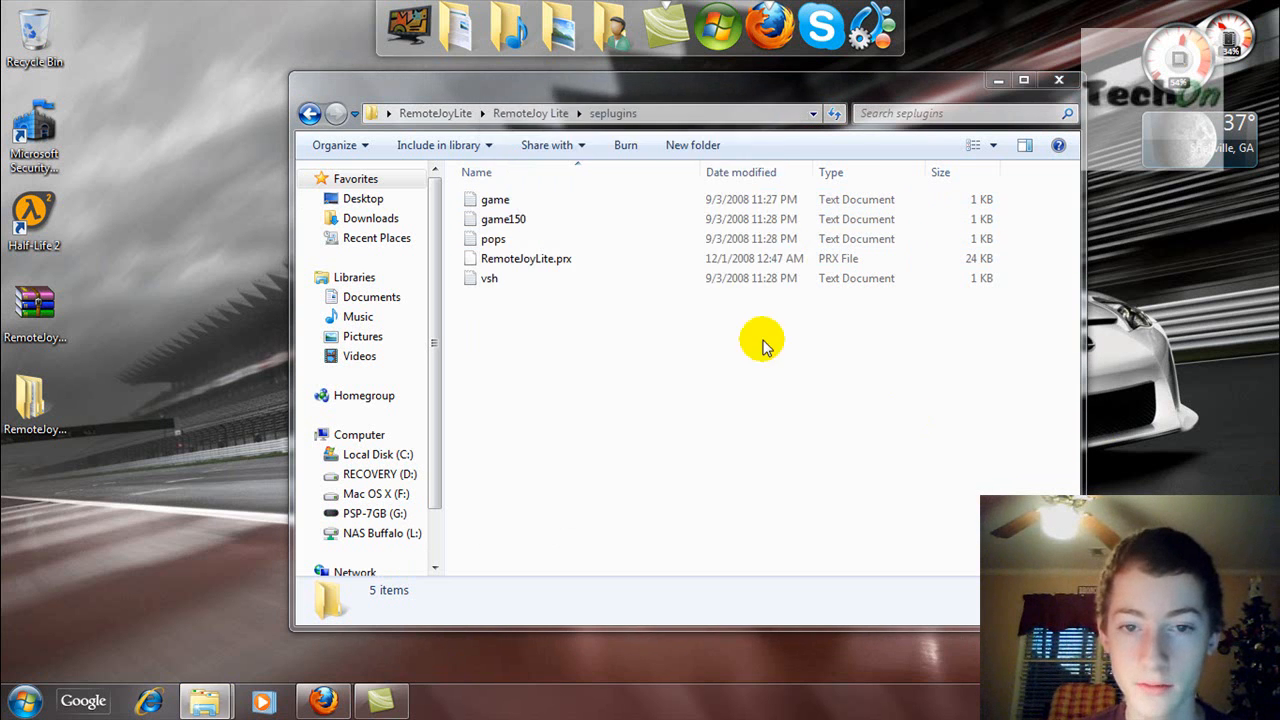
Step: Show the PSP-7GB (G:) drive and go into its seplugins folder
left_click(376, 512)
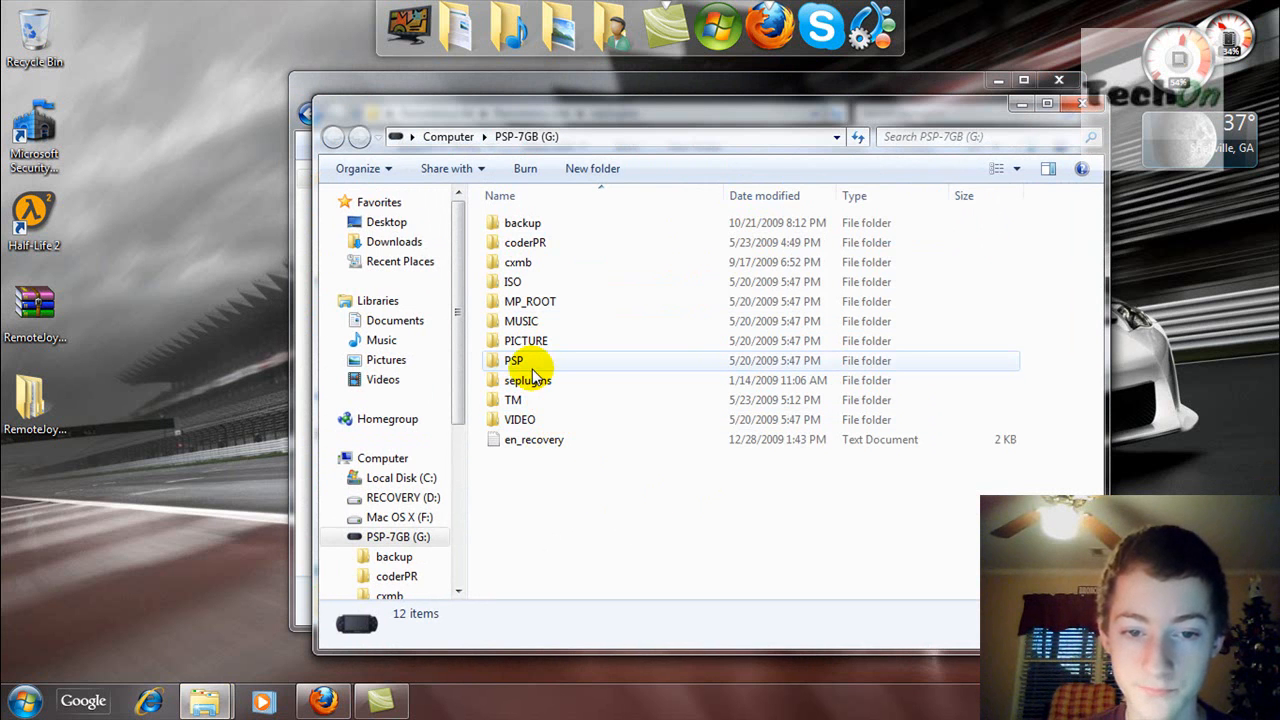
mouse_move(528, 380)
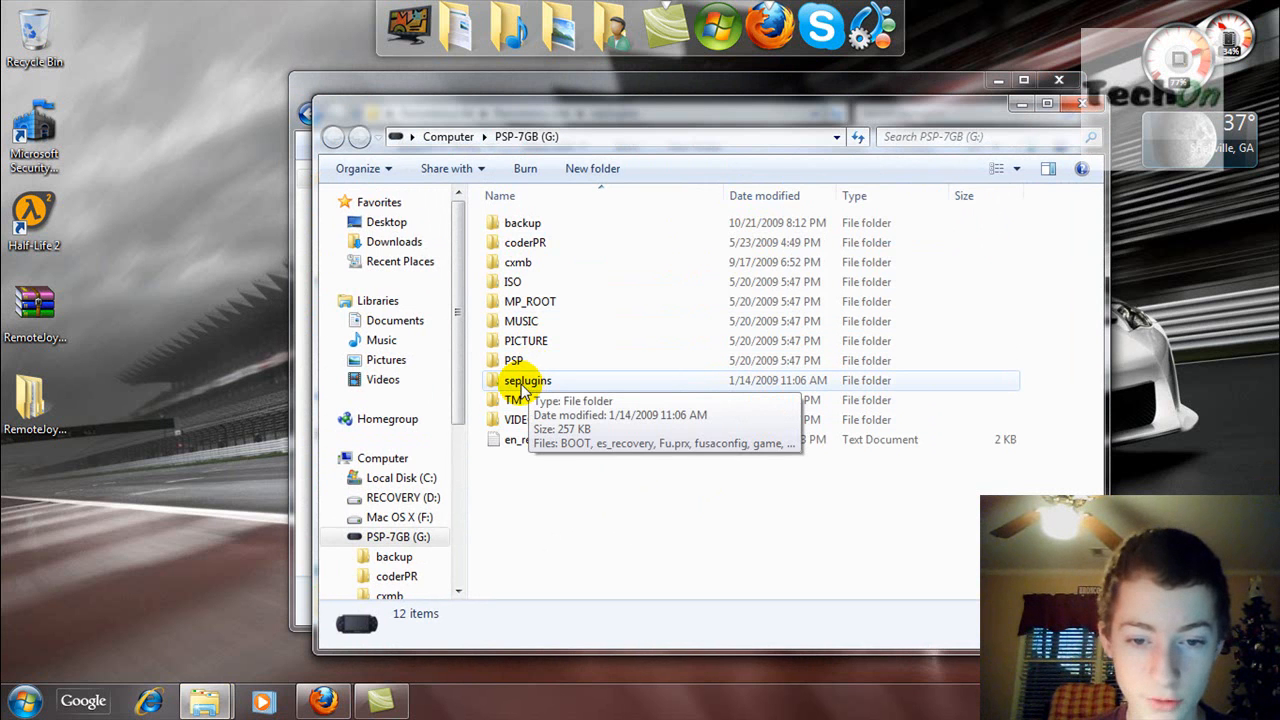
double_click(528, 380)
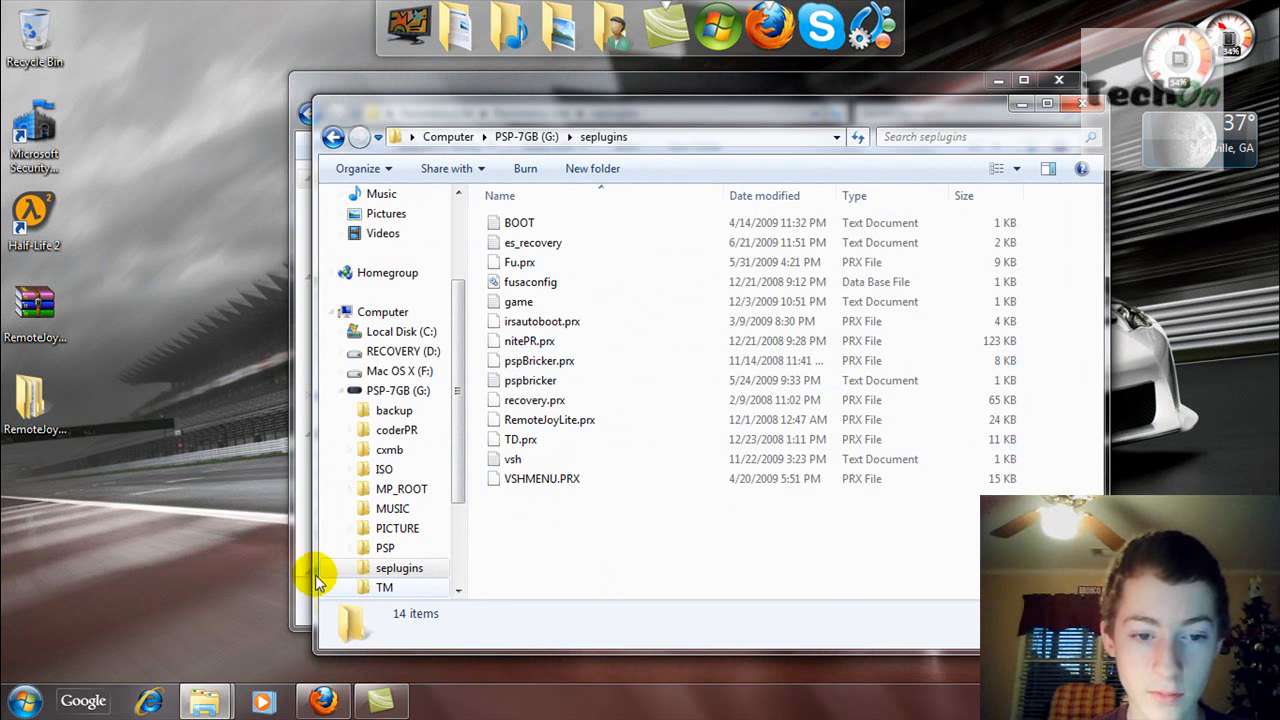
mouse_move(288, 488)
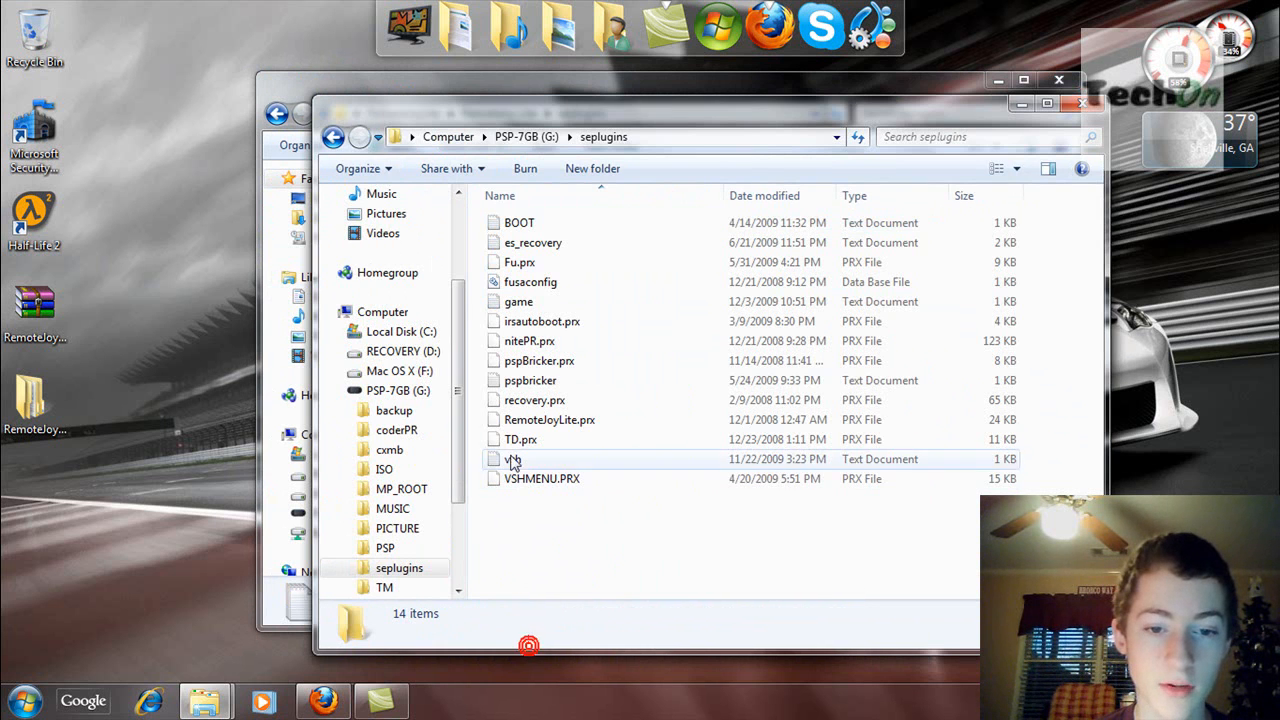
Step: View the vsh plugin list with the line ms0:/seplugins/RemoteJoyLite.prx in Notepad, then close it
double_click(512, 458)
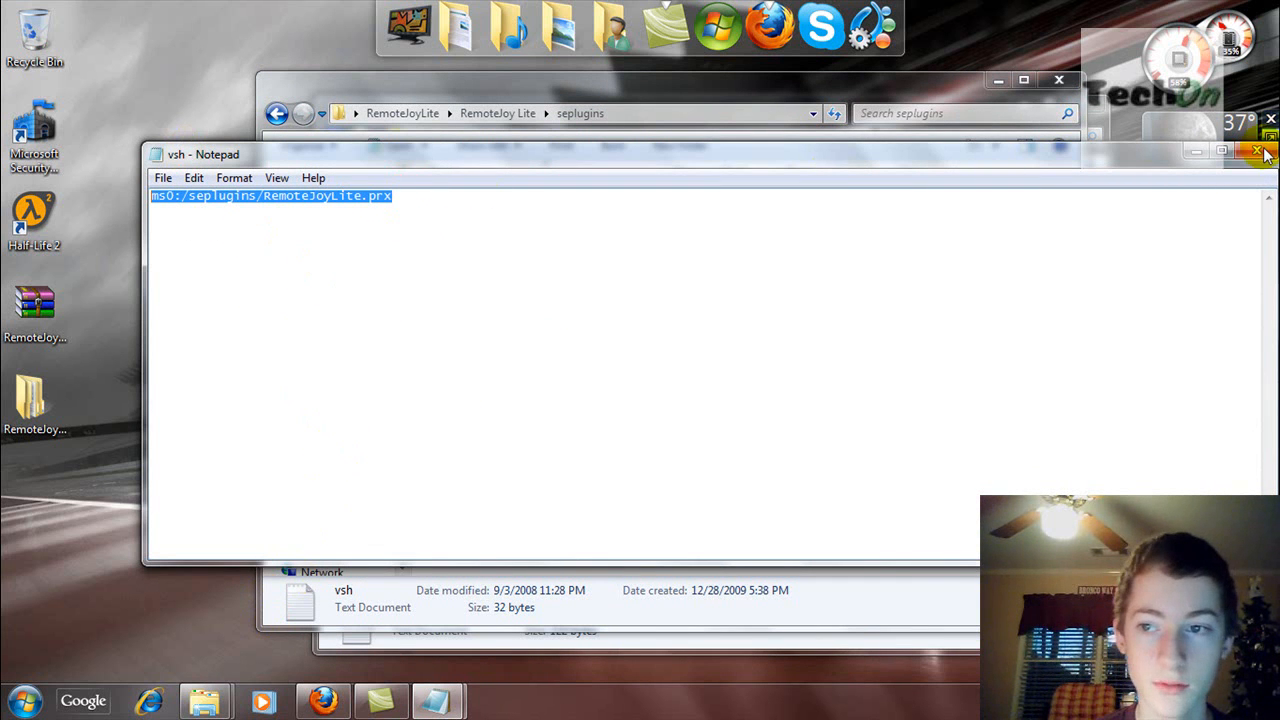
left_click(1258, 152)
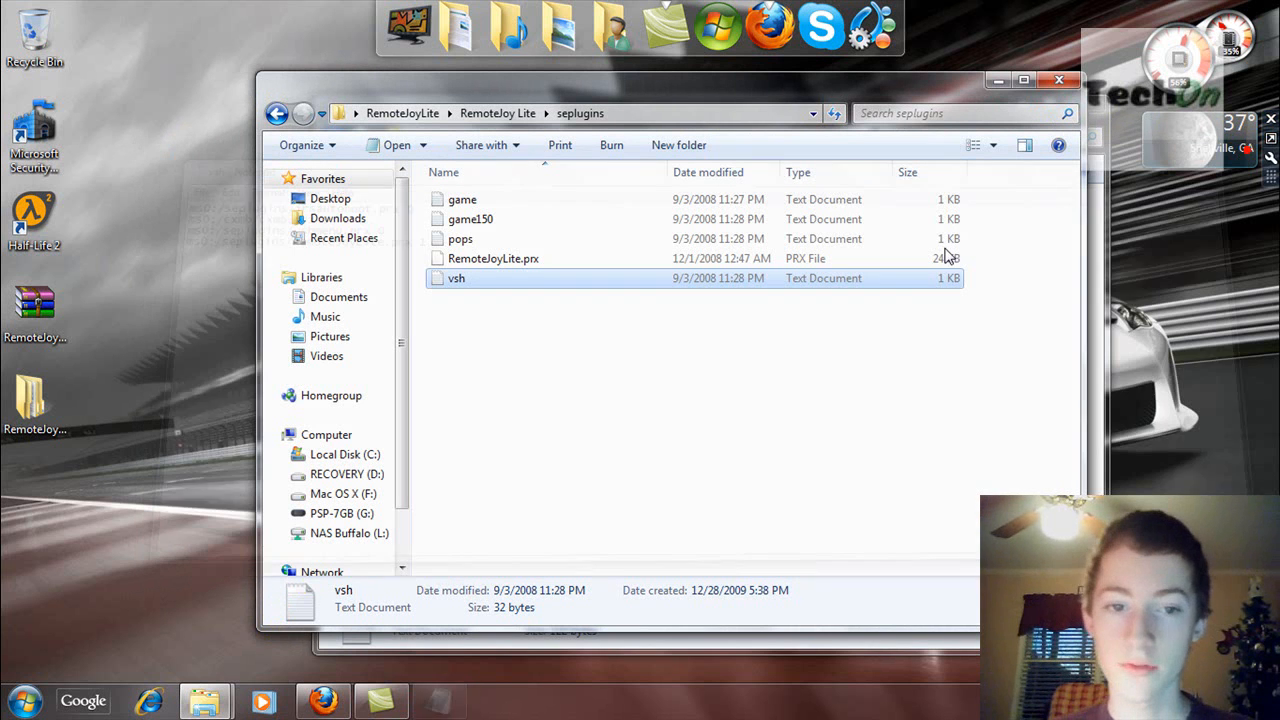
Step: Select the game plugin list and the RemoteJoyLite.prx file in the extracted seplugins folder
left_click(462, 200)
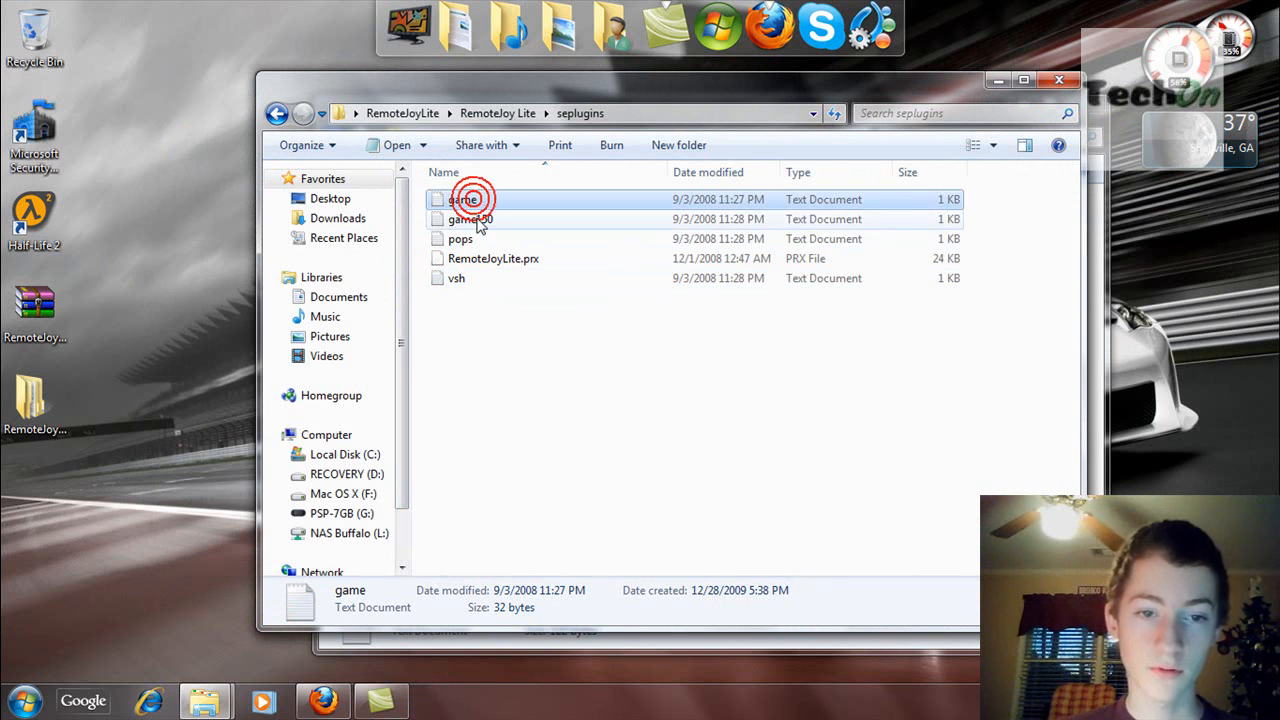
left_click(492, 258)
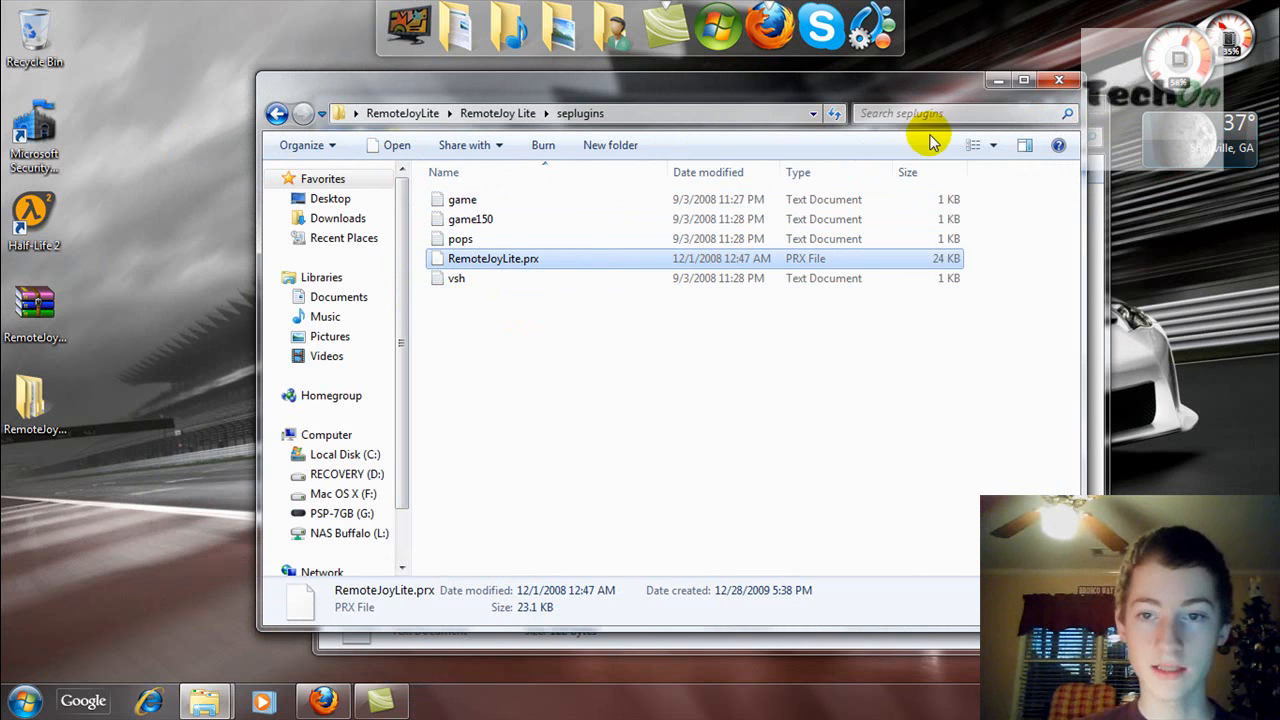
left_click(22, 700)
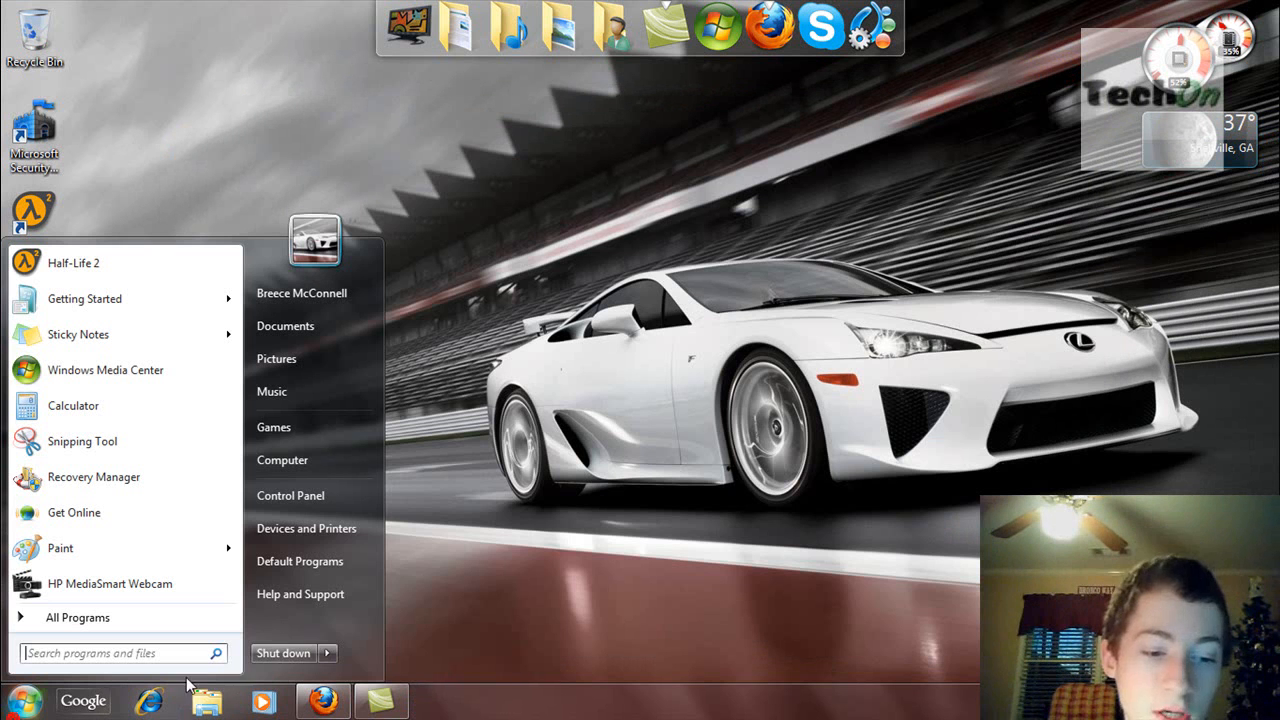
Step: Close the PSP-7GB seplugins Explorer window, leaving only the desktop
left_click(328, 652)
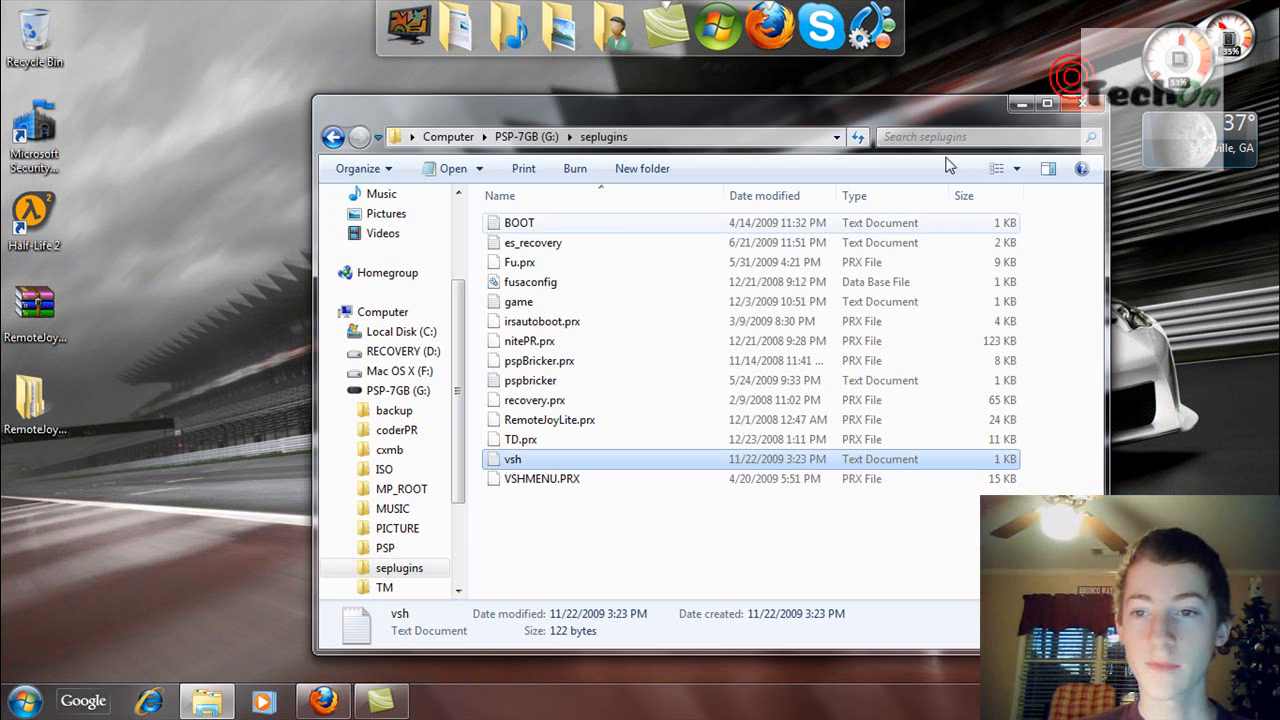
left_click(1080, 104)
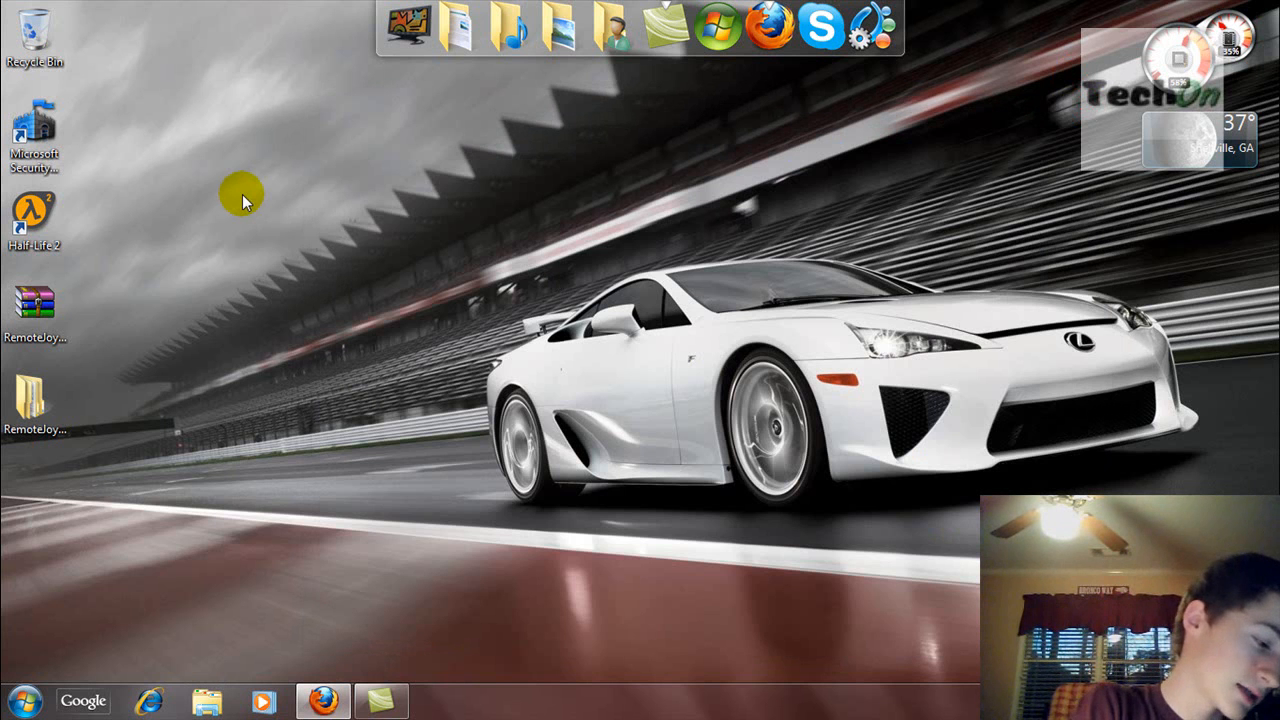
mouse_move(300, 370)
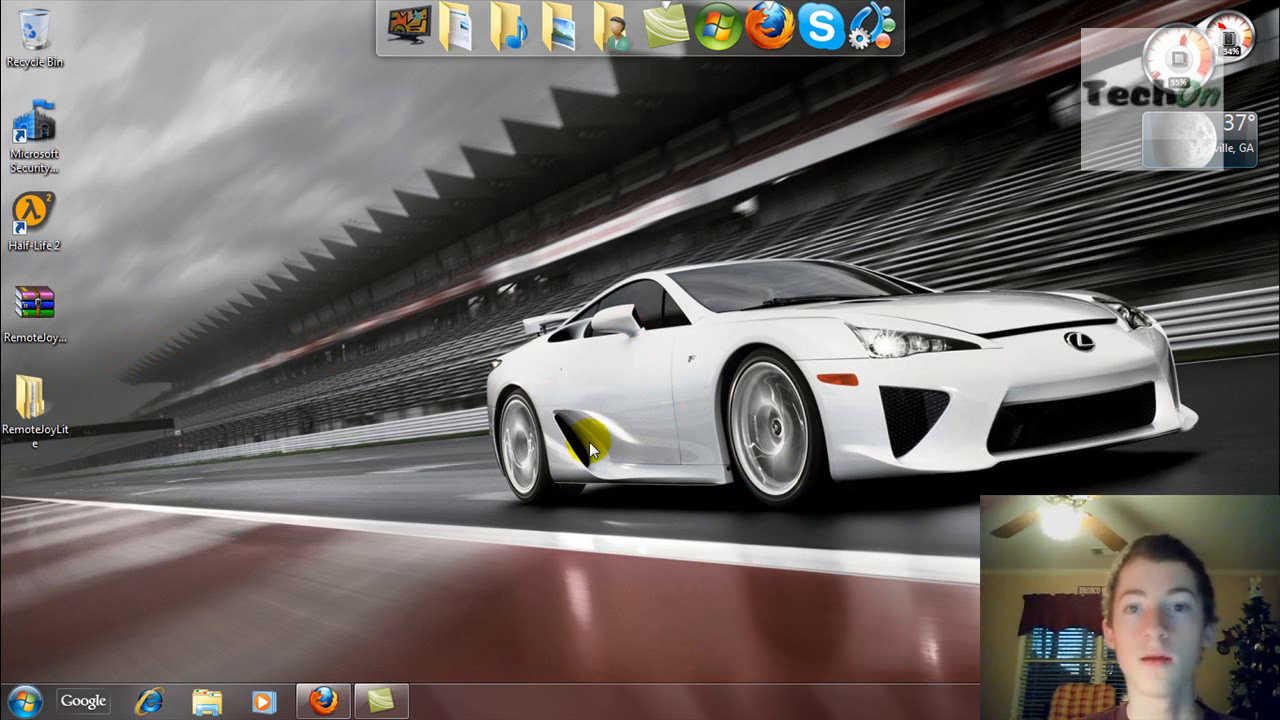
Step: Search 'device' from the Start menu to bring up Device Manager
left_click(28, 700)
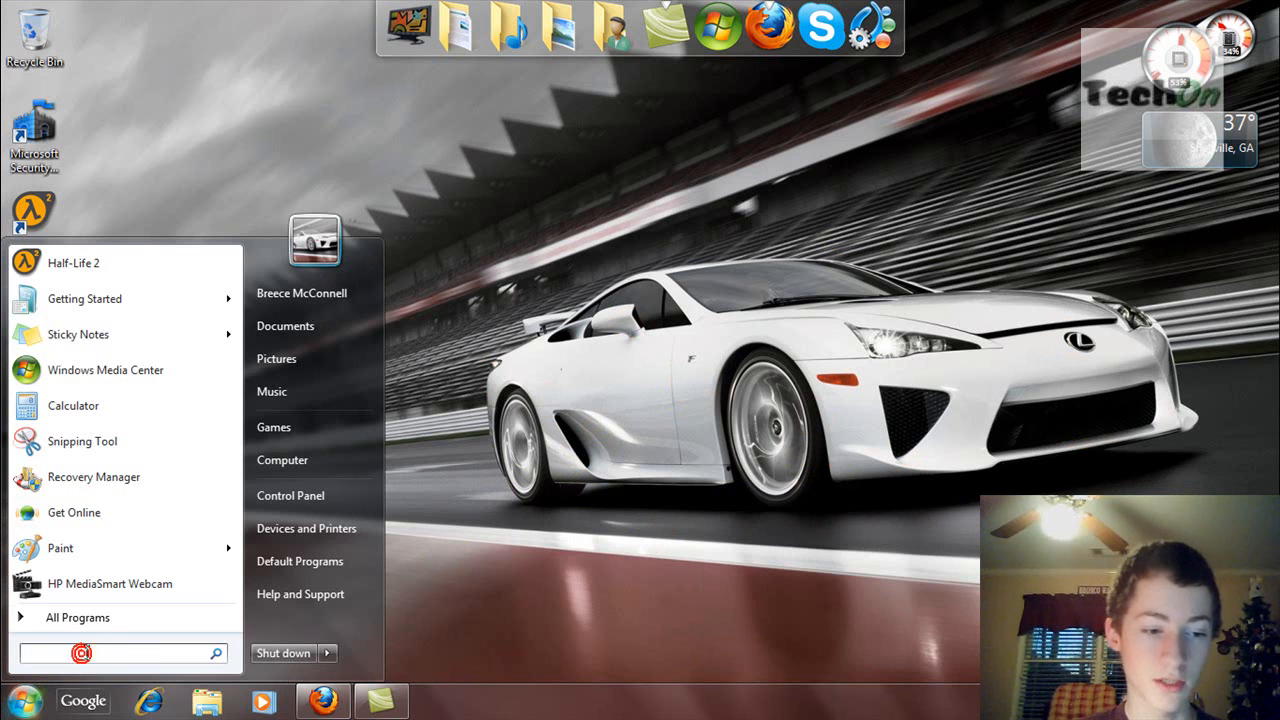
type("dev")
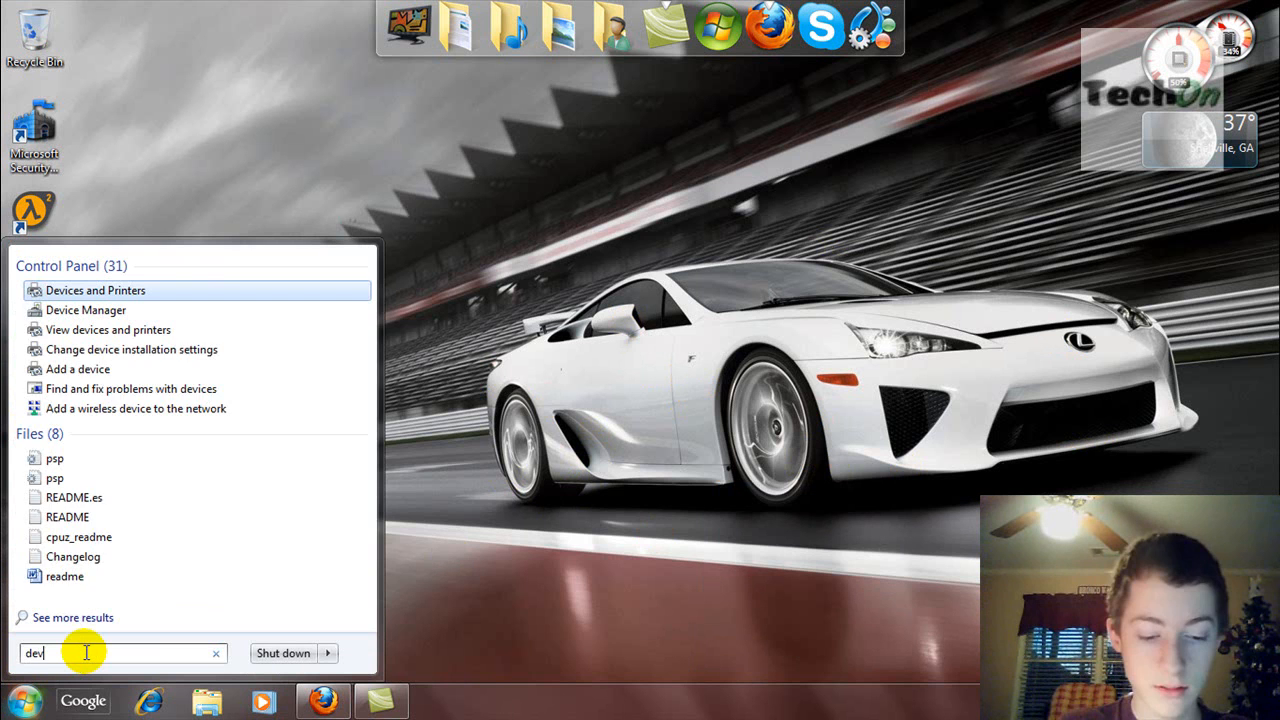
type("ice")
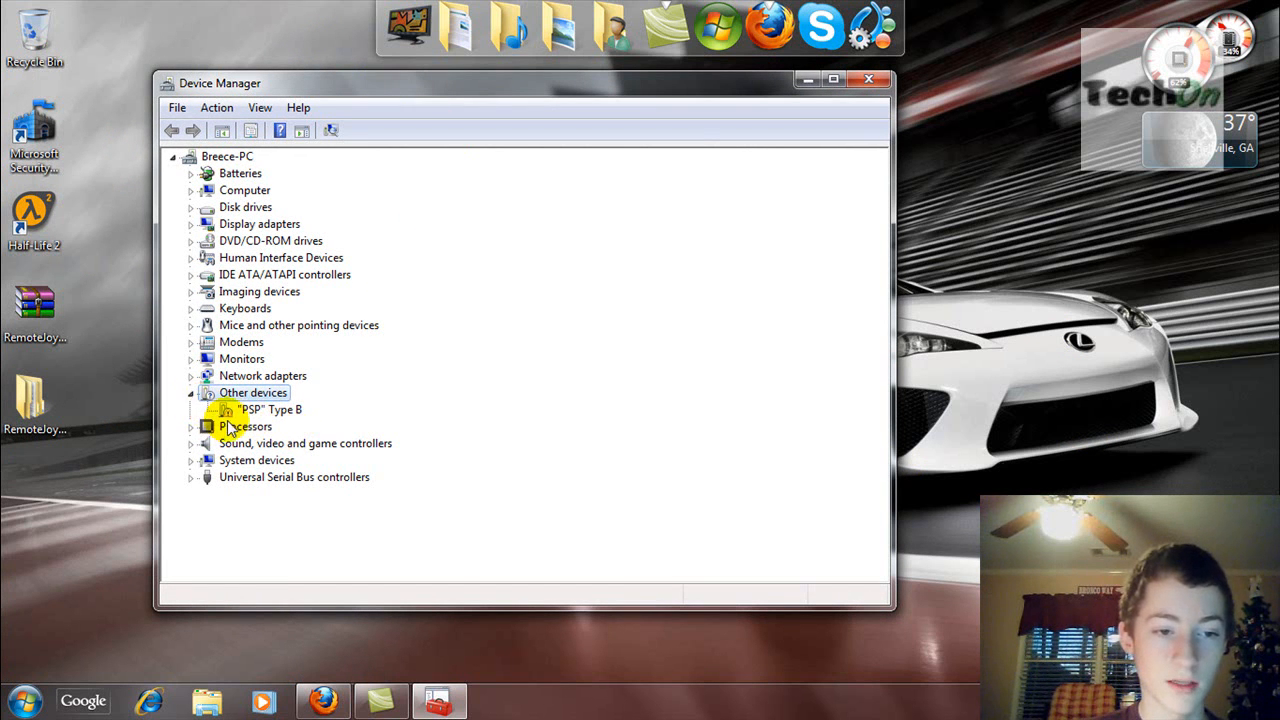
Step: Start Update Driver Software for the "PSP" Type B device under Other devices
left_click(270, 410)
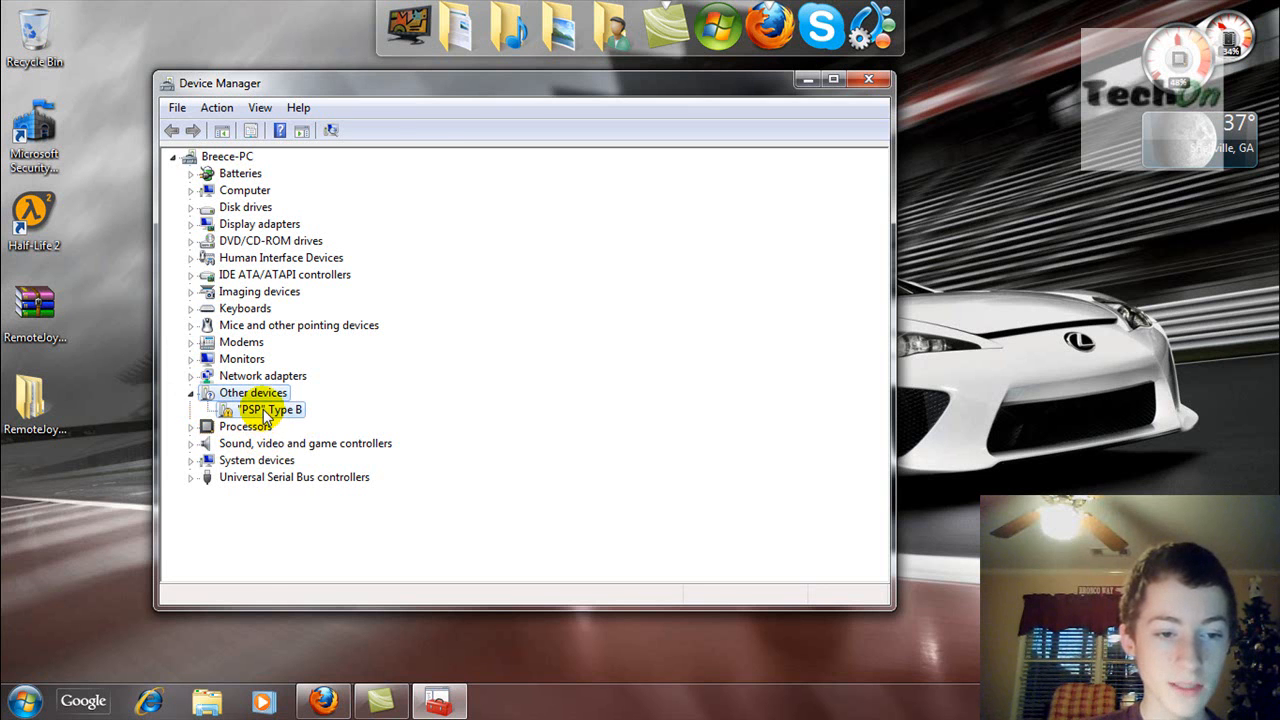
right_click(264, 410)
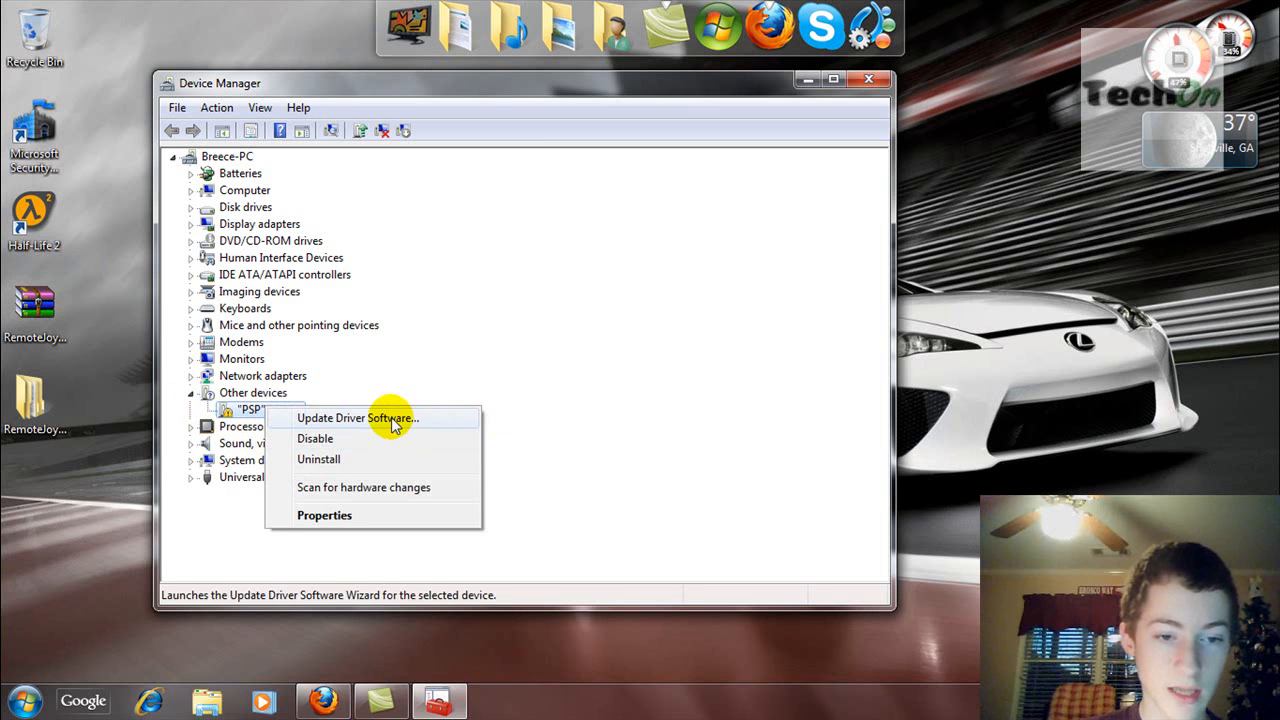
left_click(356, 418)
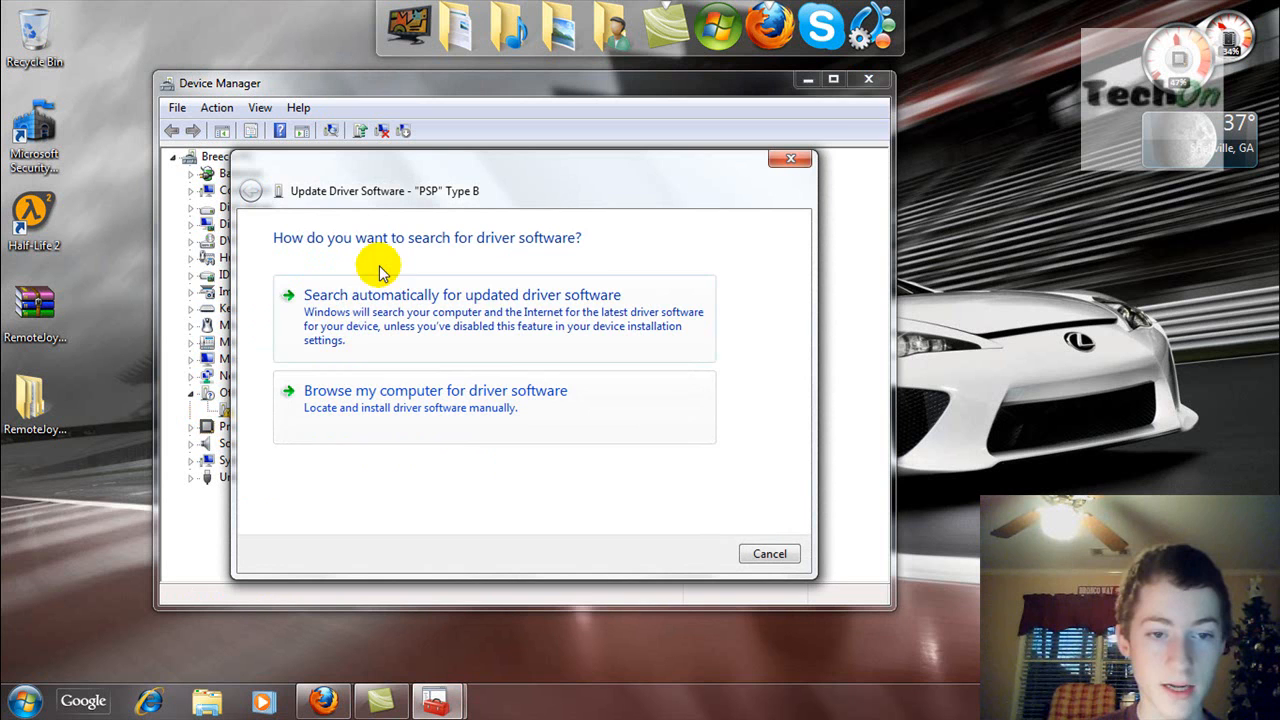
mouse_move(268, 428)
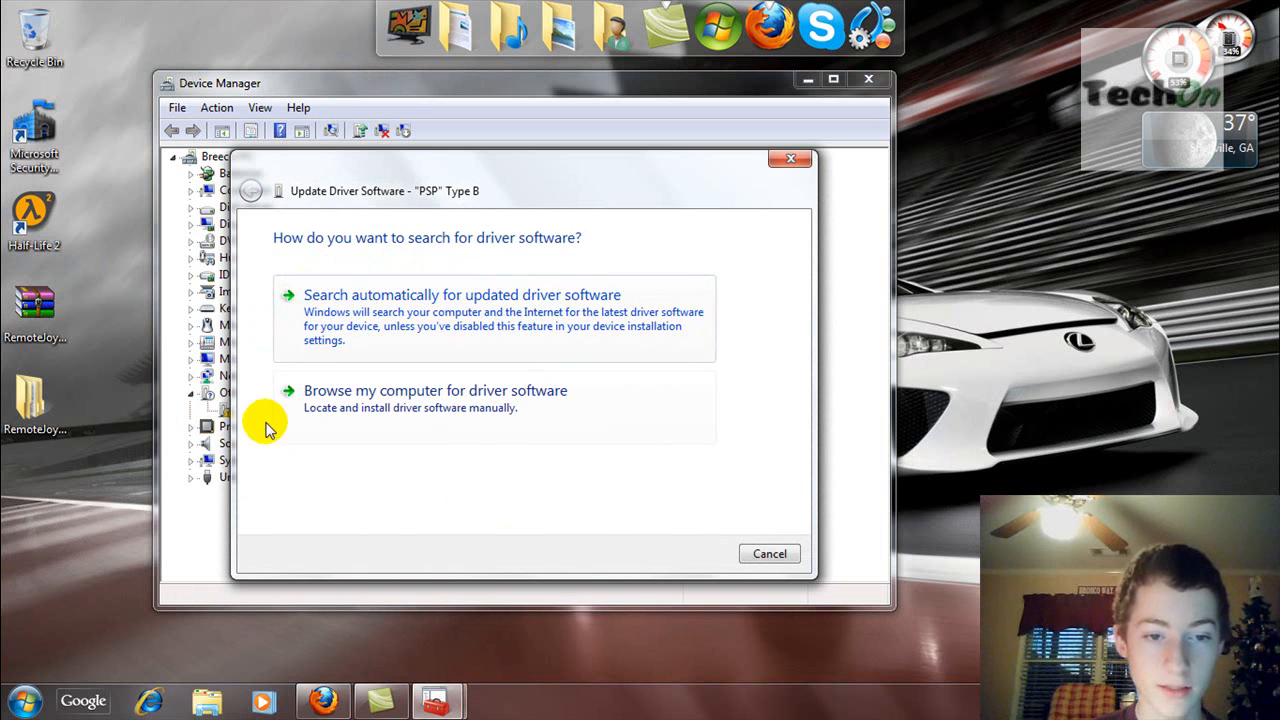
Step: Browse for the driver manually to RemoteJoy Lite > drivers > usb_driver_x64
left_click(436, 390)
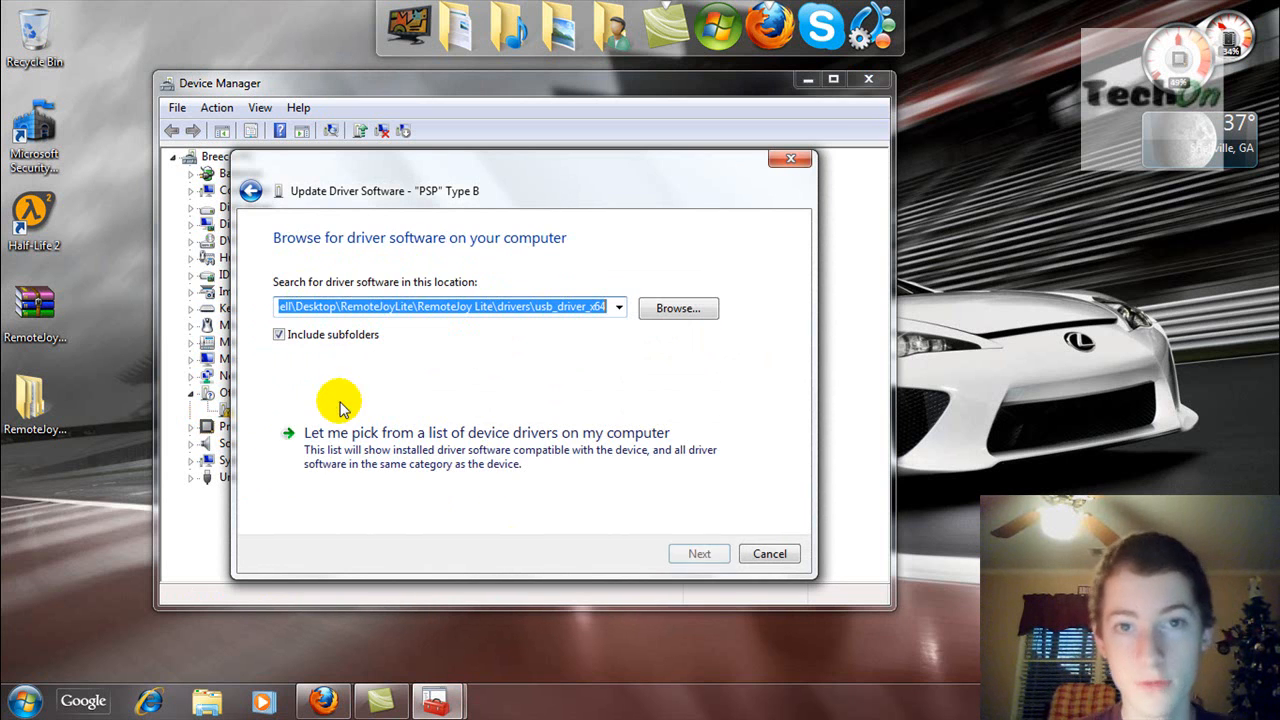
left_click(678, 308)
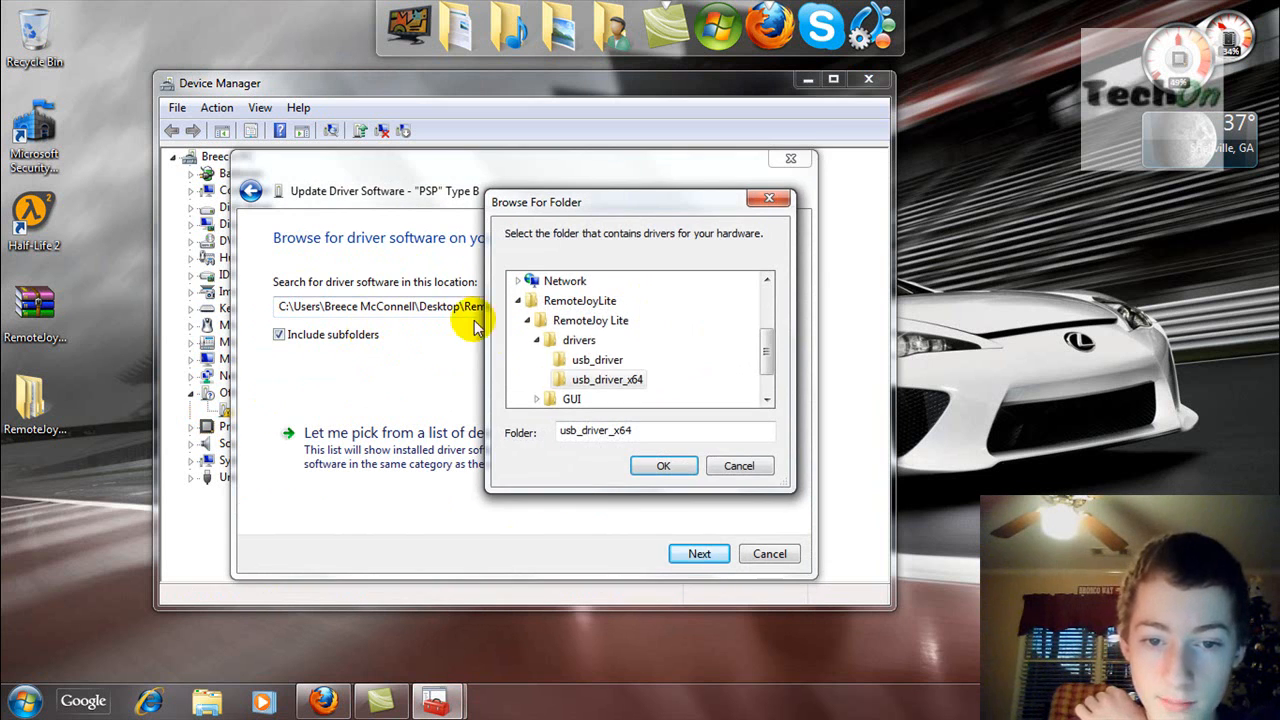
left_click(590, 380)
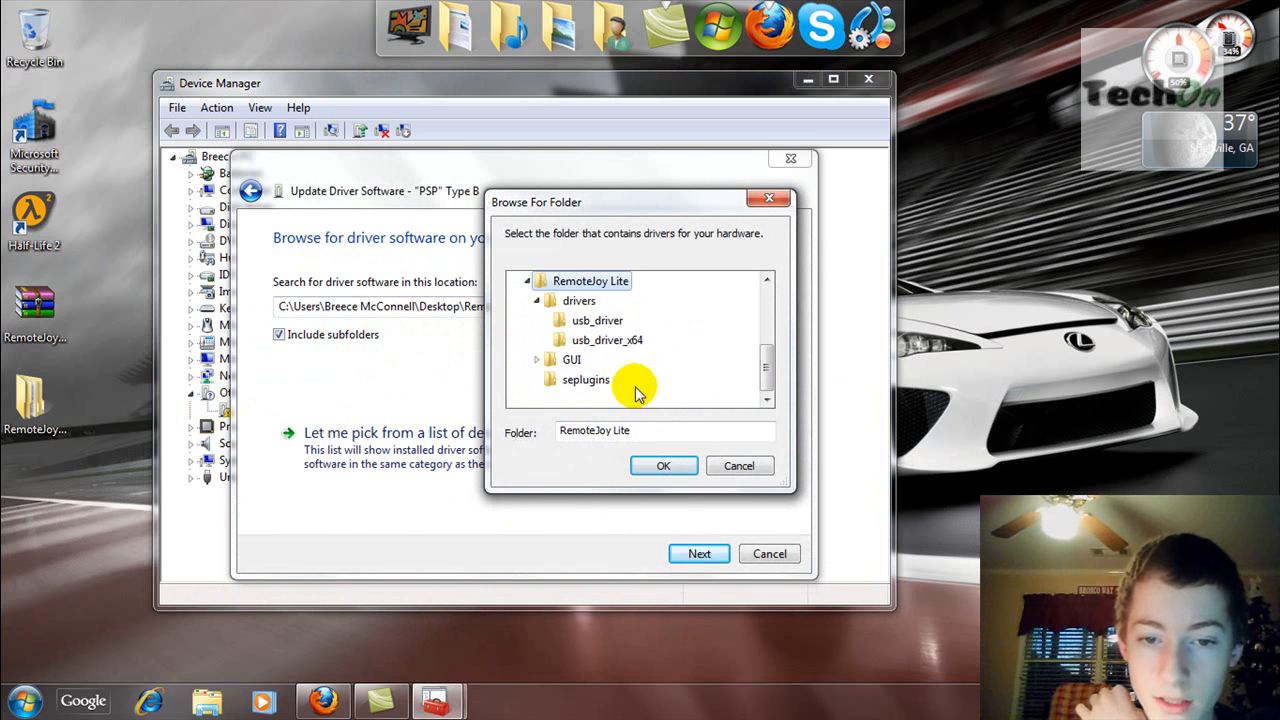
mouse_move(608, 344)
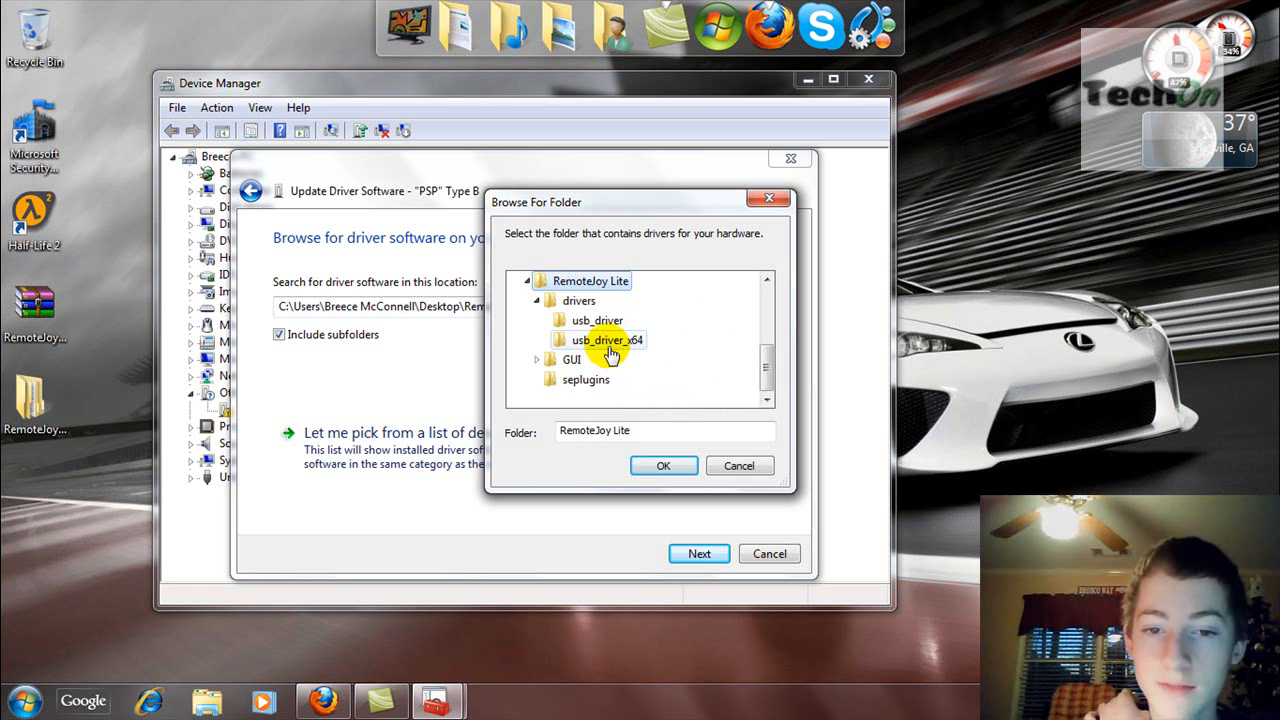
left_click(596, 320)
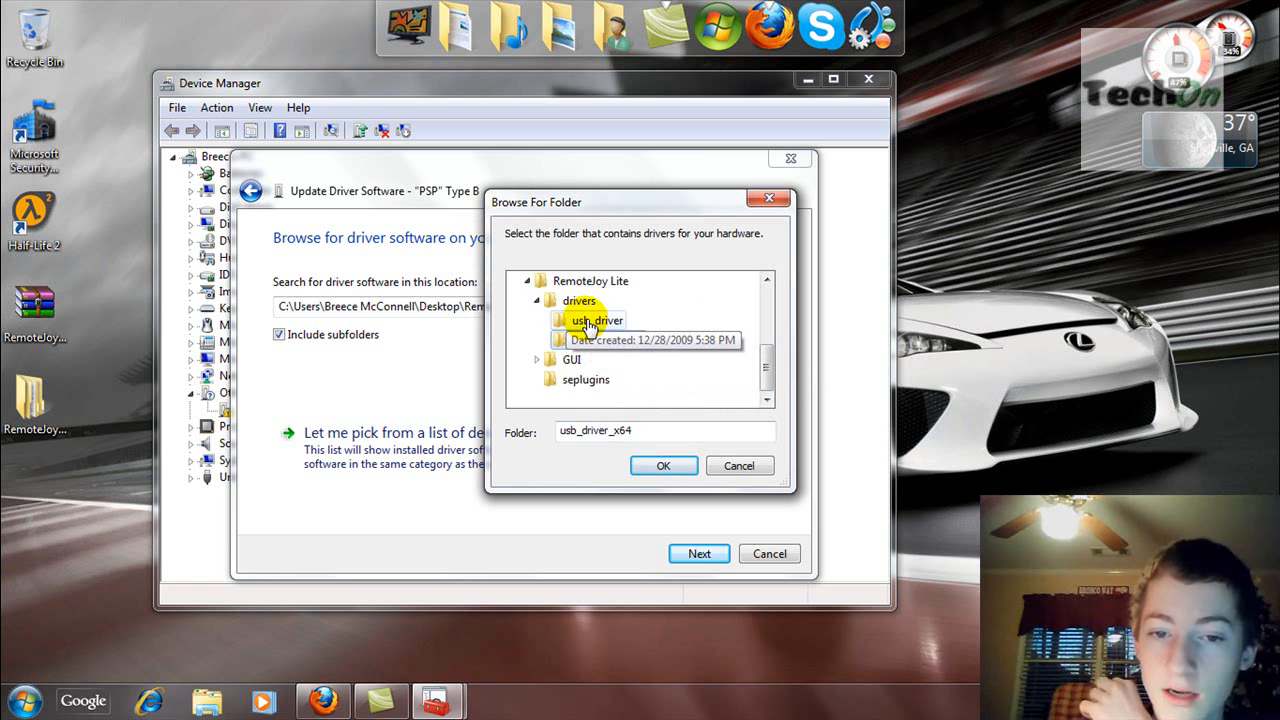
left_click(608, 340)
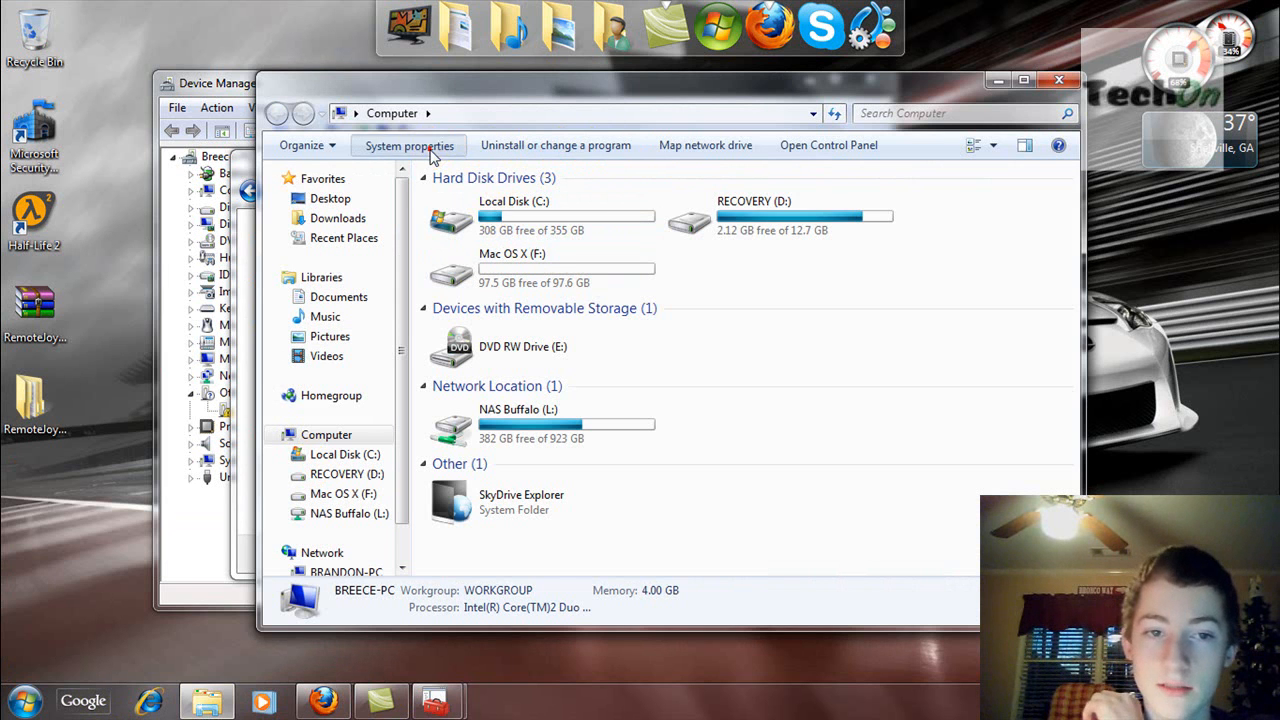
Step: View System properties from Computer to confirm a 64-bit operating system
left_click(408, 144)
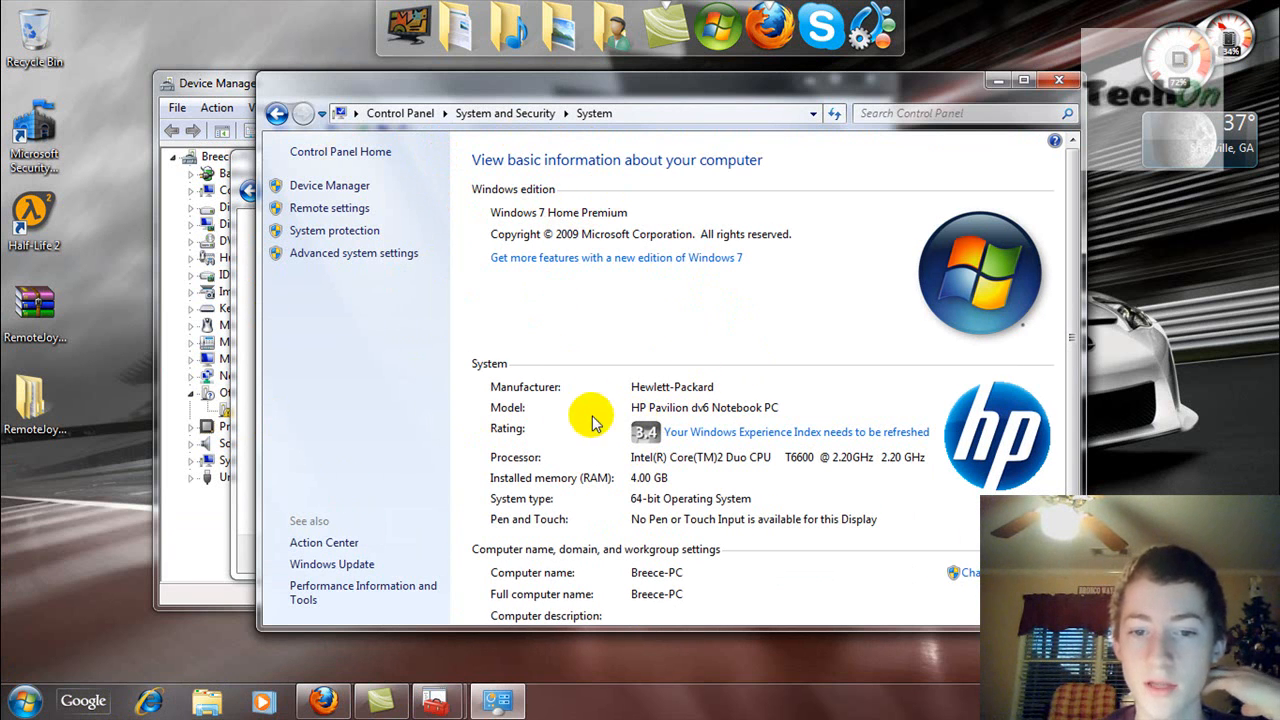
mouse_move(604, 504)
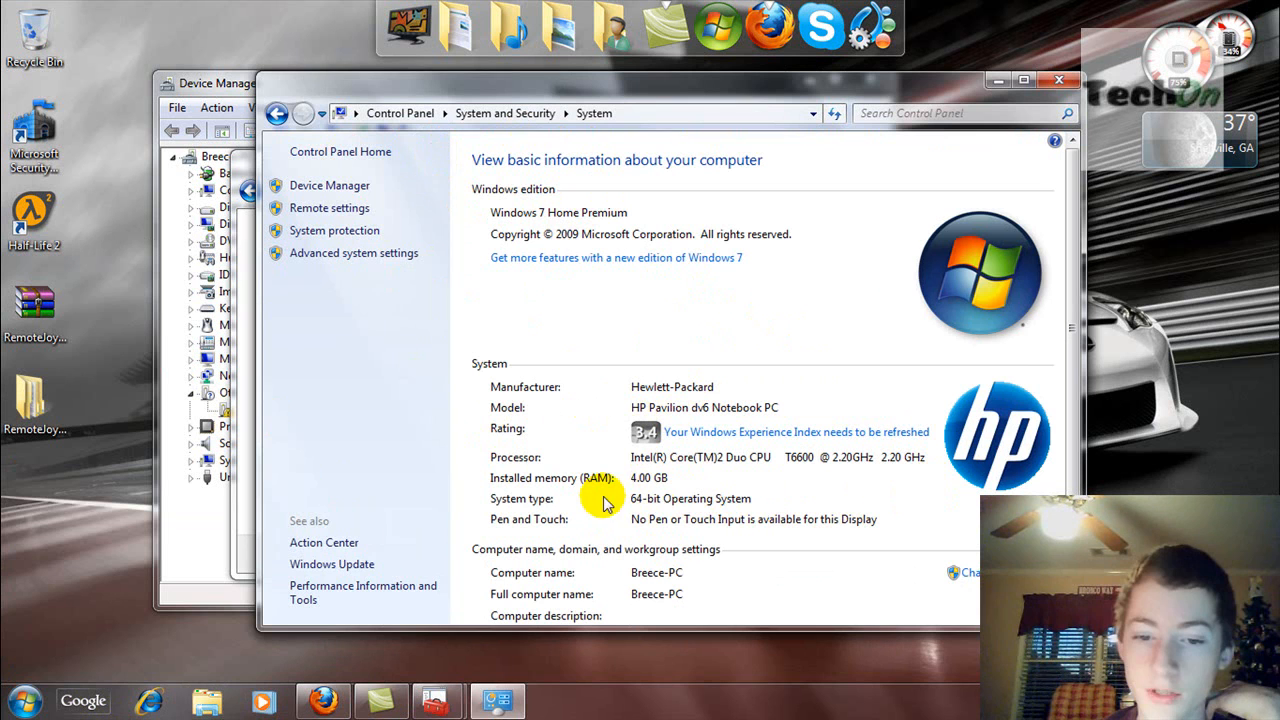
mouse_move(580, 496)
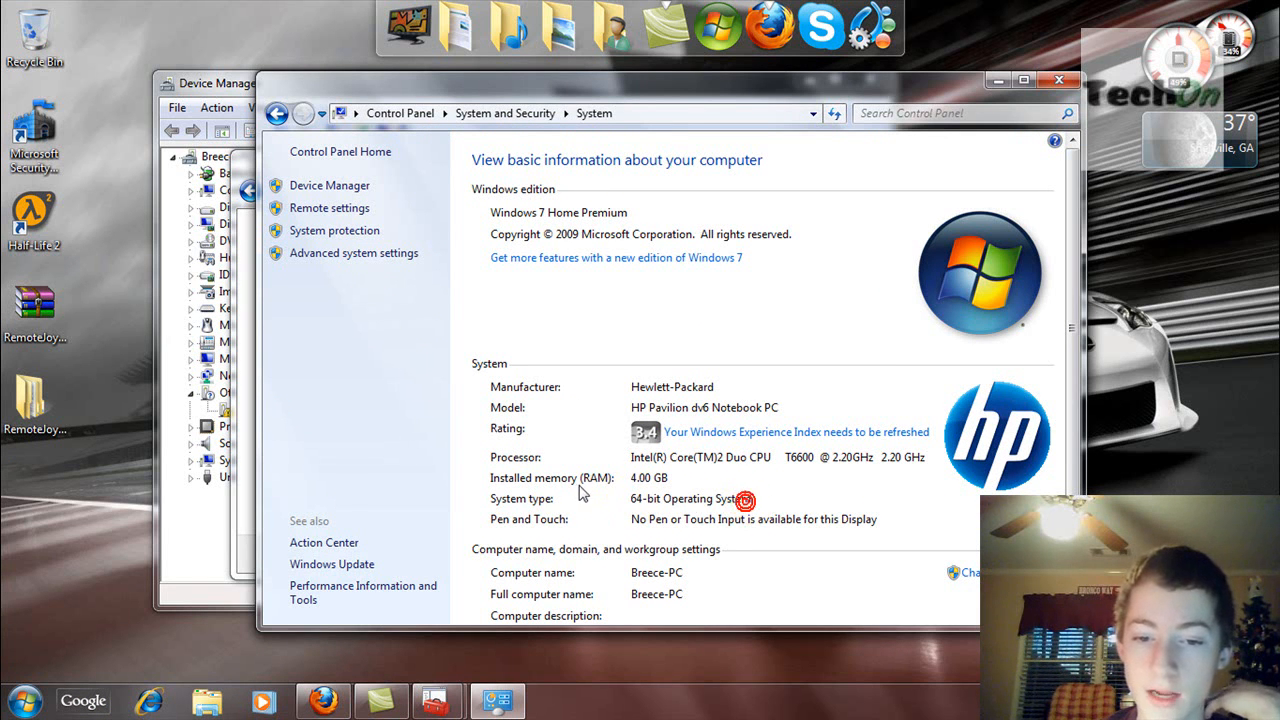
mouse_move(1044, 104)
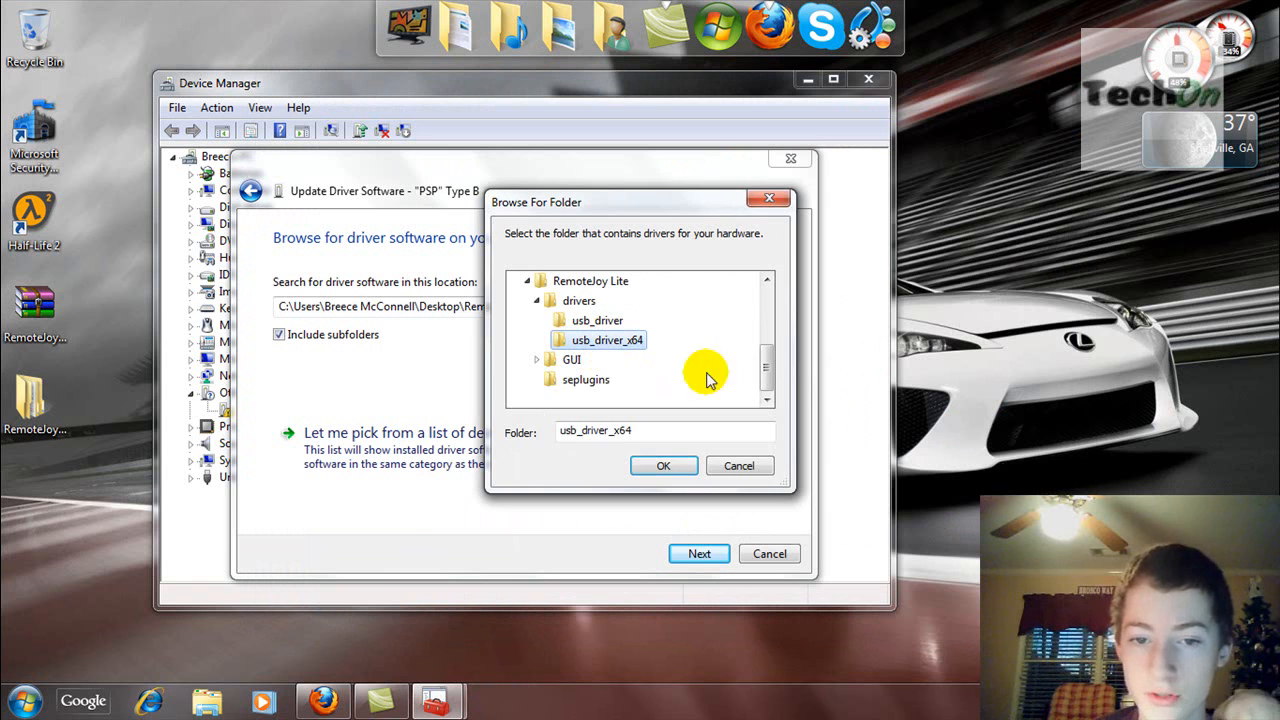
Step: Confirm usb_driver_x64 and install the unsigned PSP driver anyway
left_click(664, 466)
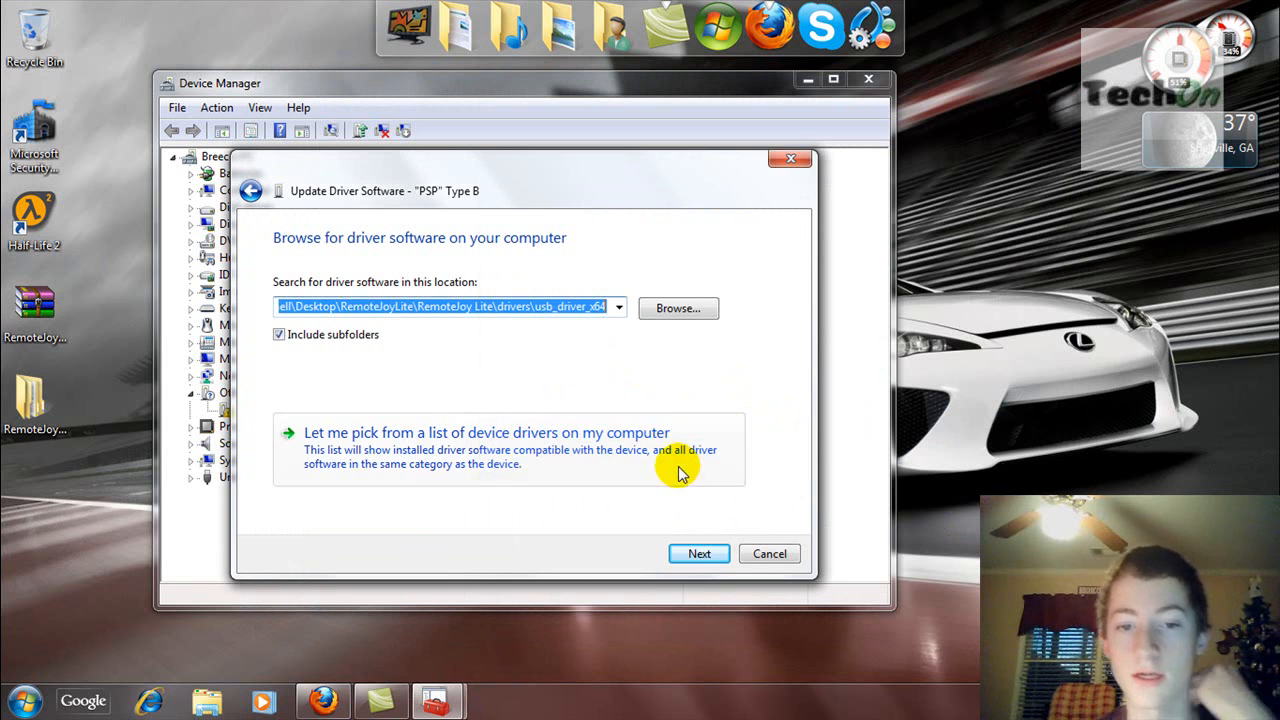
left_click(700, 552)
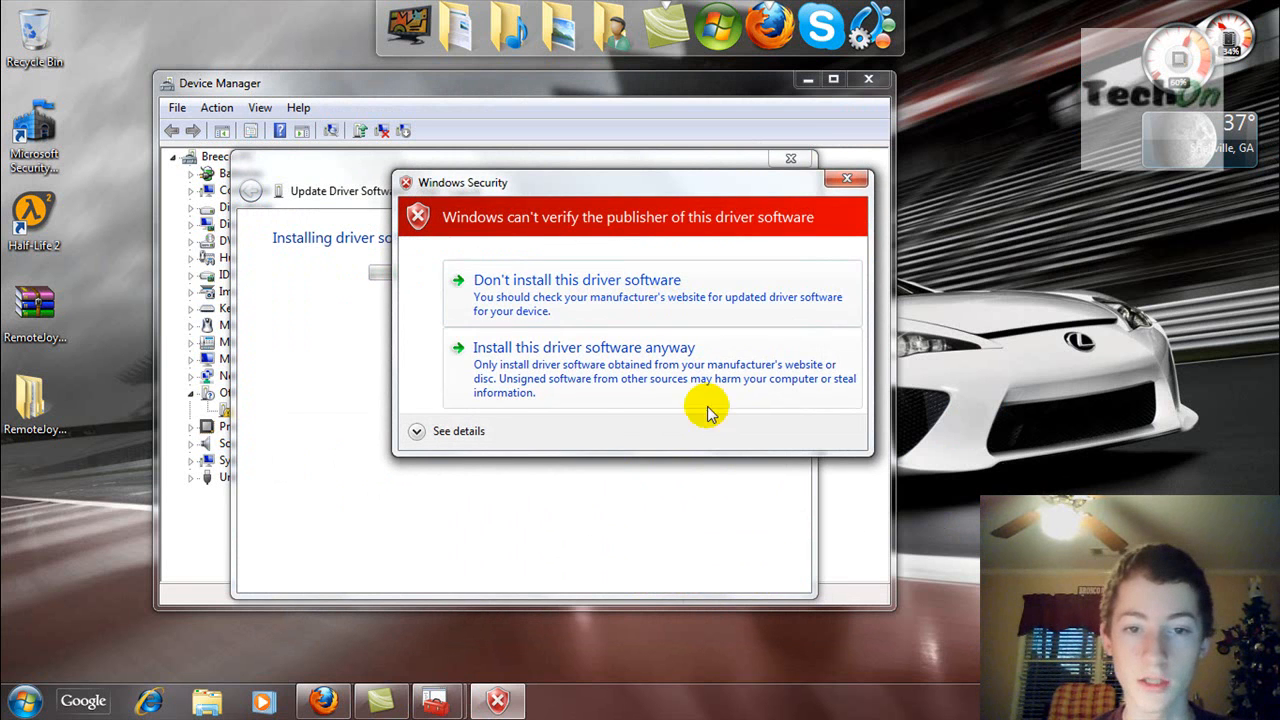
mouse_move(730, 244)
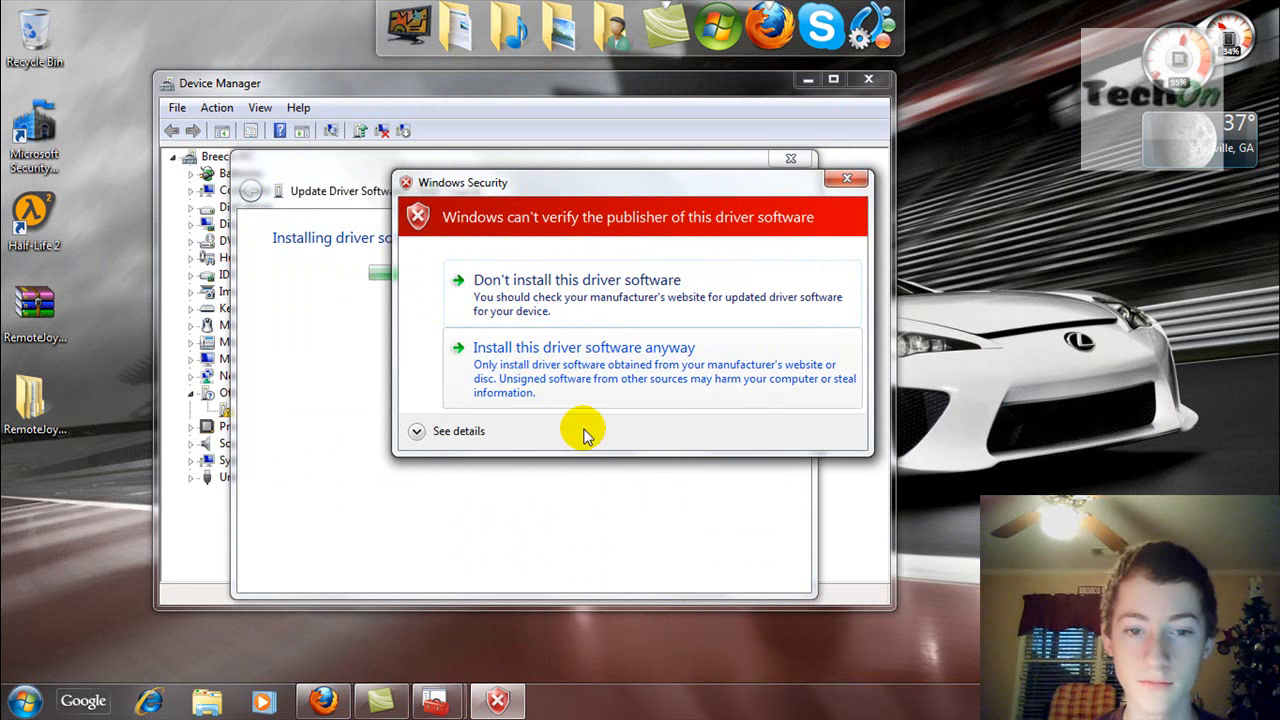
mouse_move(518, 384)
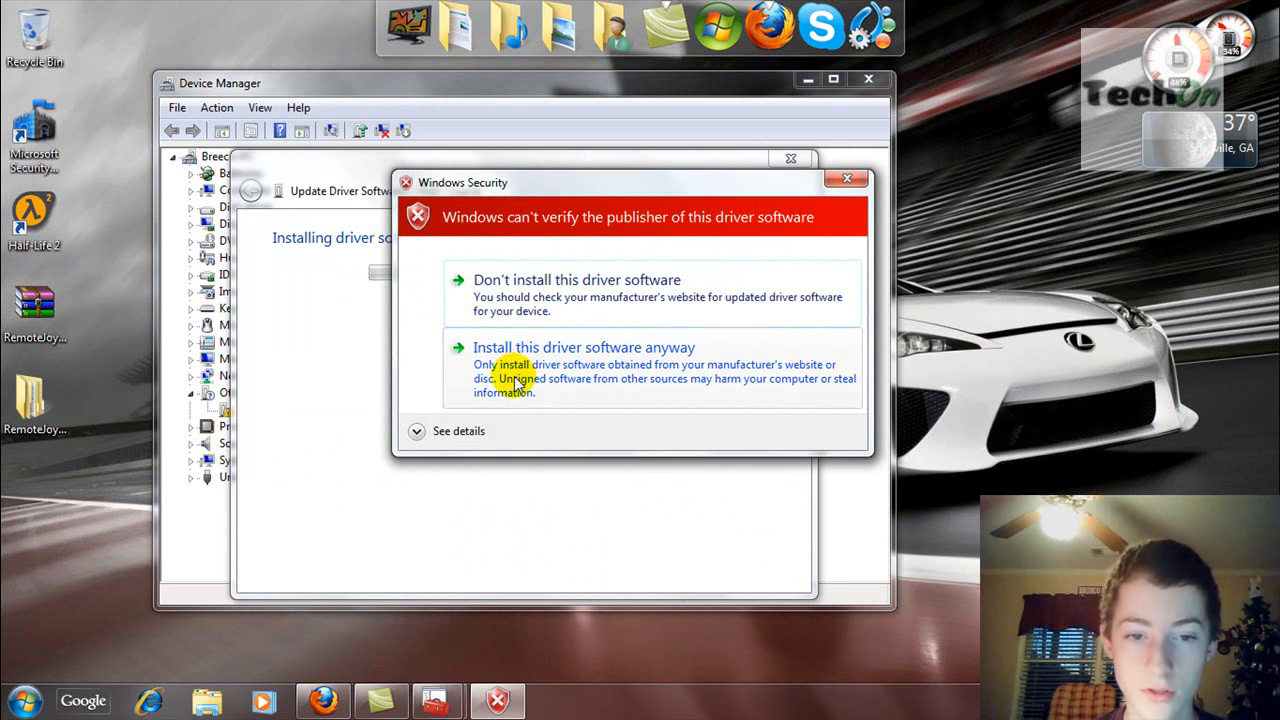
left_click(584, 348)
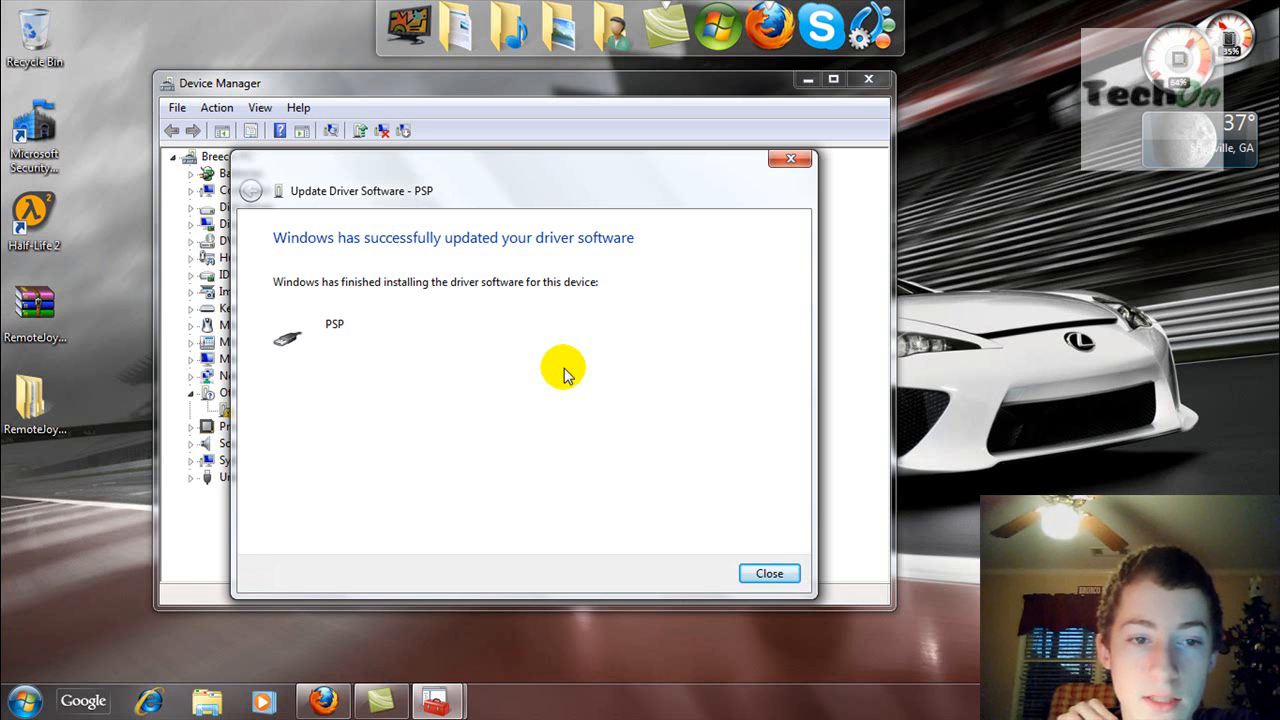
mouse_move(788, 478)
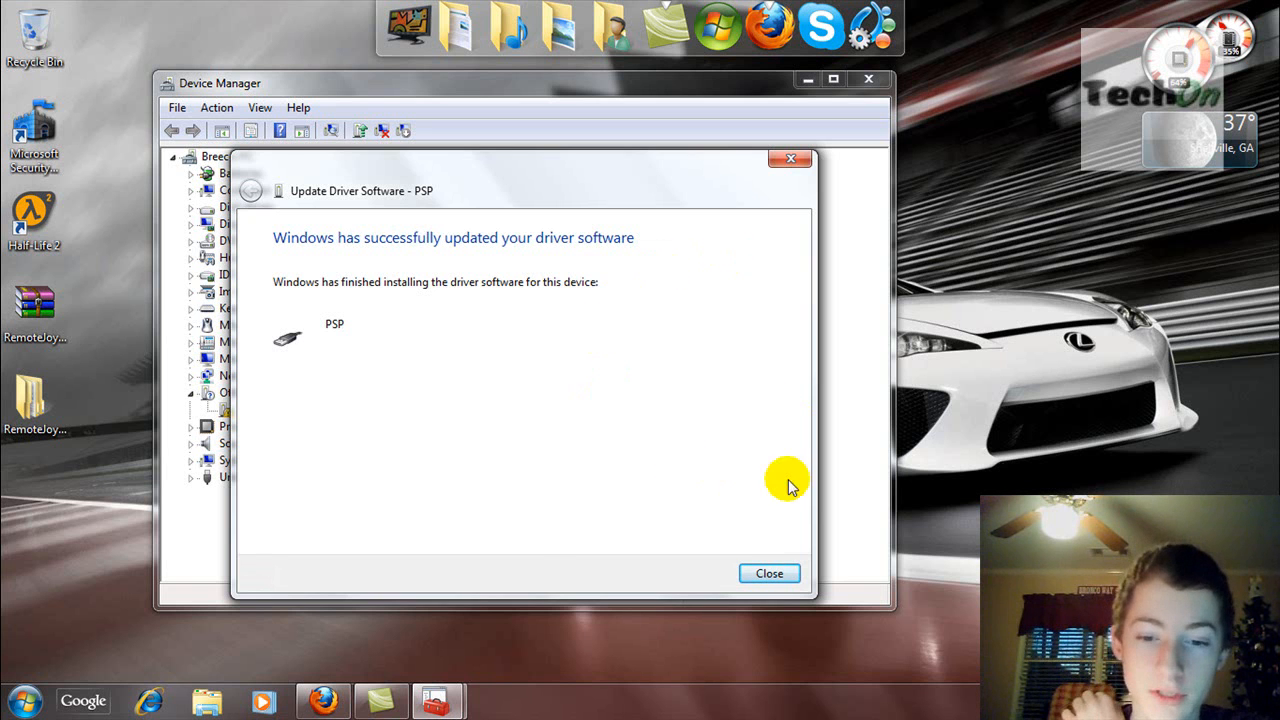
Step: Dismiss the success message with PSP under LibUSB-Win32 Devices and close Device Manager
left_click(768, 572)
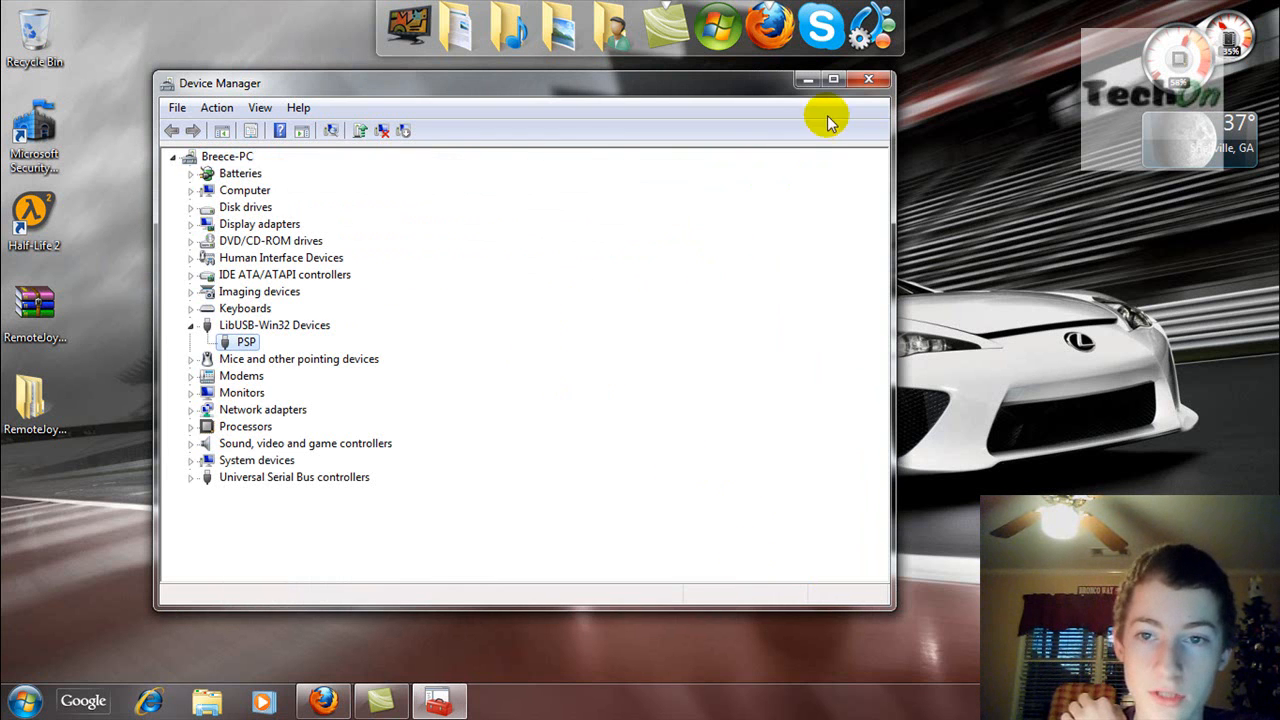
left_click(868, 80)
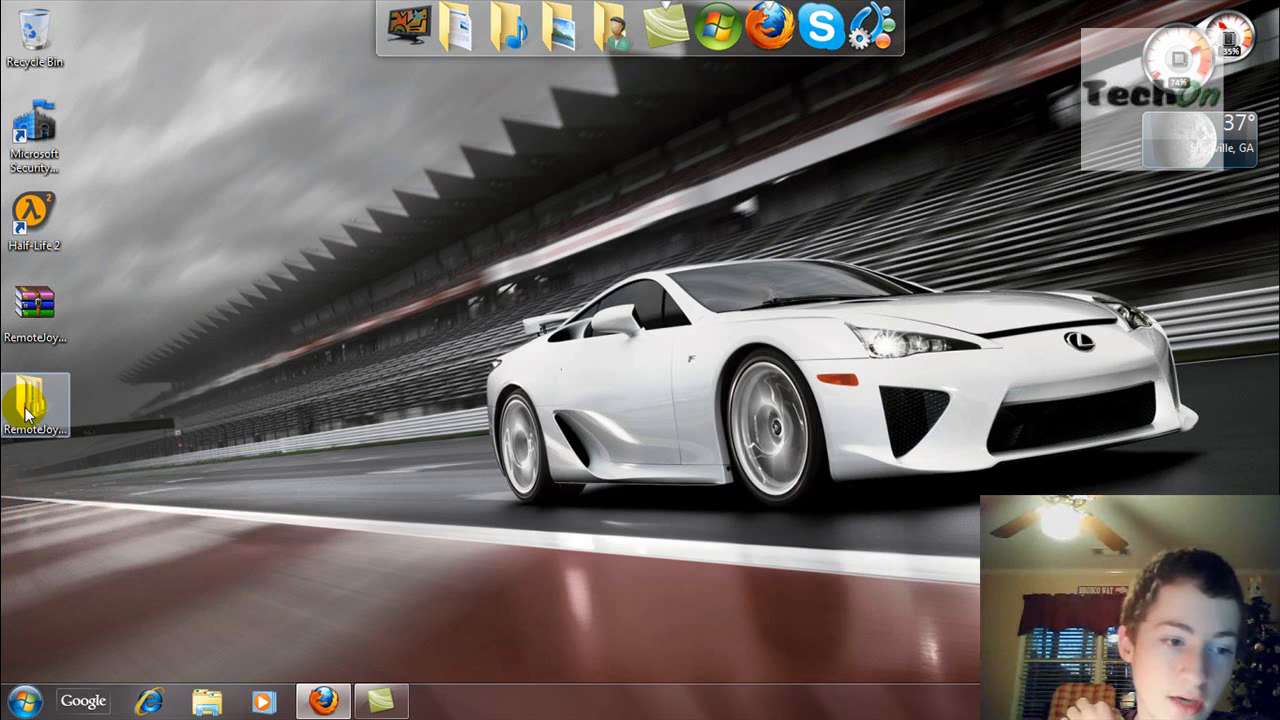
Step: Launch RemoteJoyLite_en from RemoteJoyLite > RemoteJoy Lite > GUI on the desktop
double_click(36, 400)
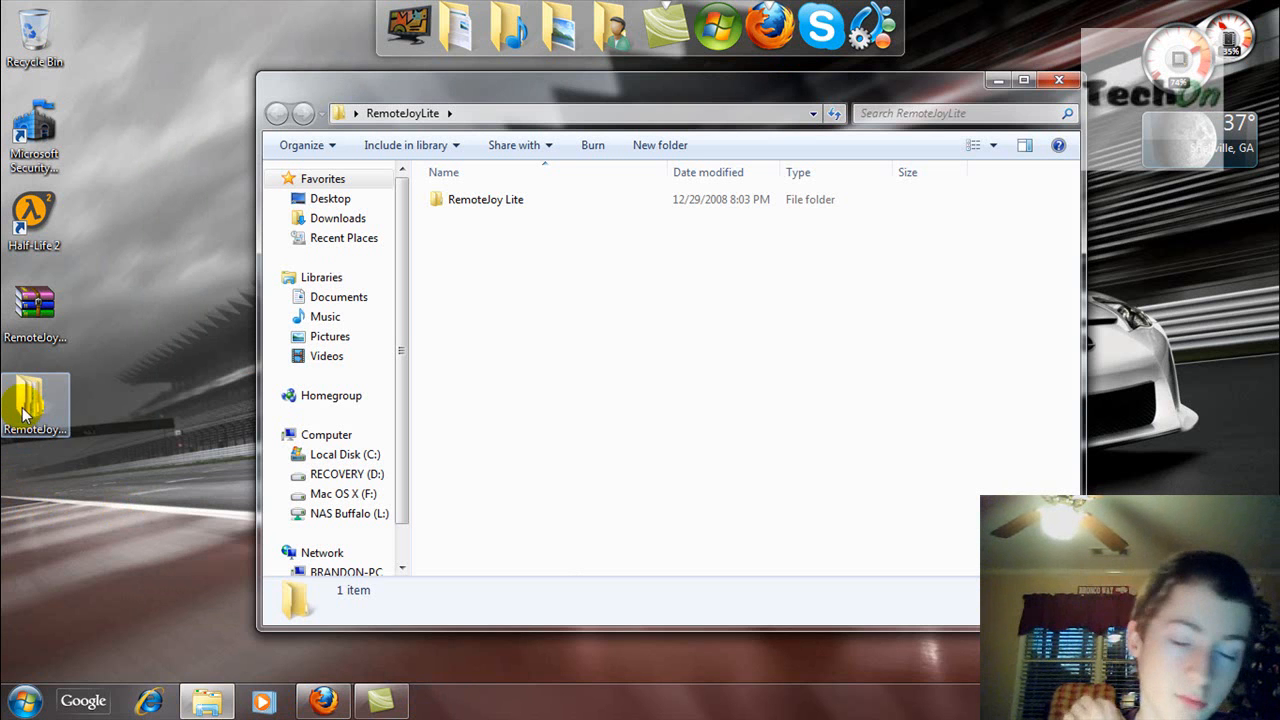
left_click(484, 200)
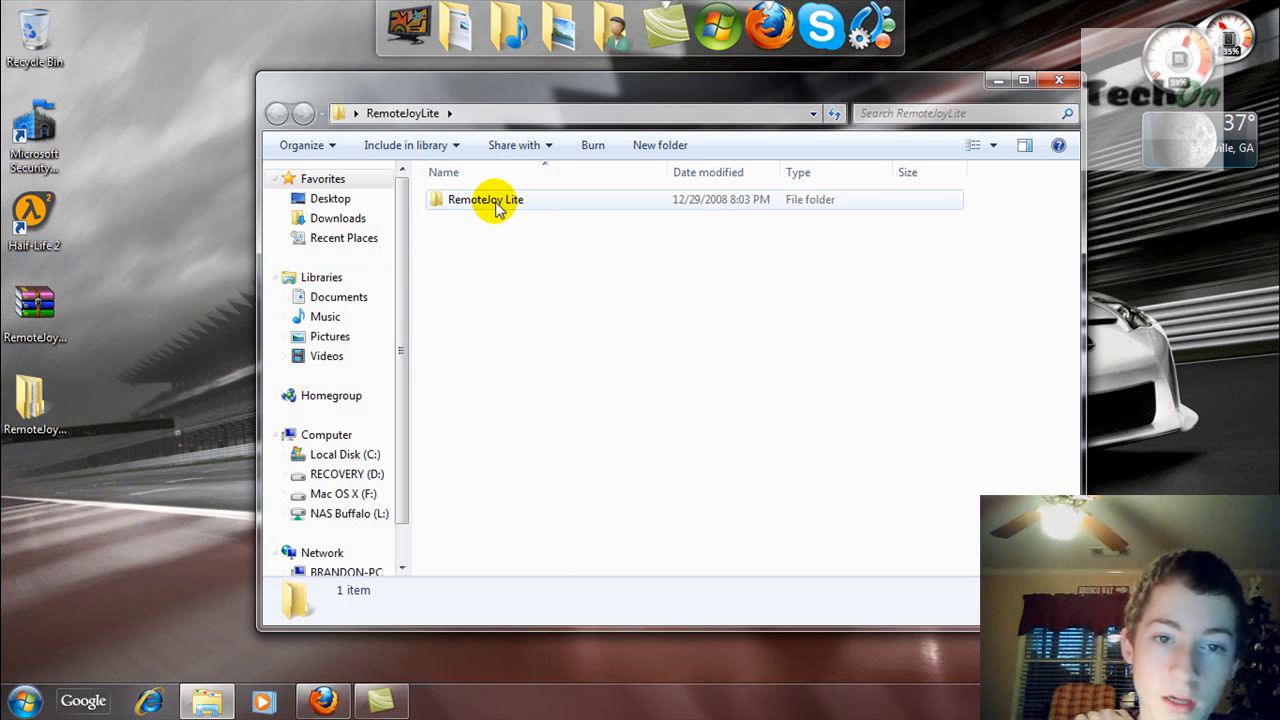
double_click(484, 200)
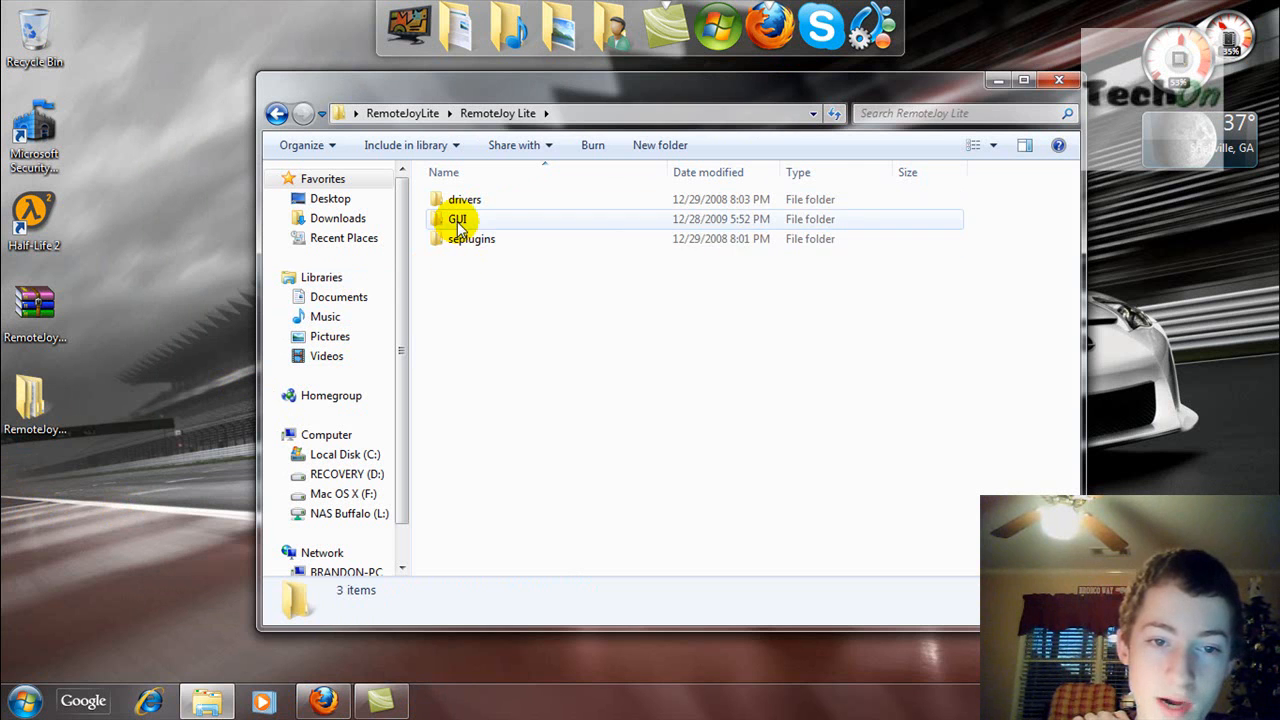
double_click(456, 218)
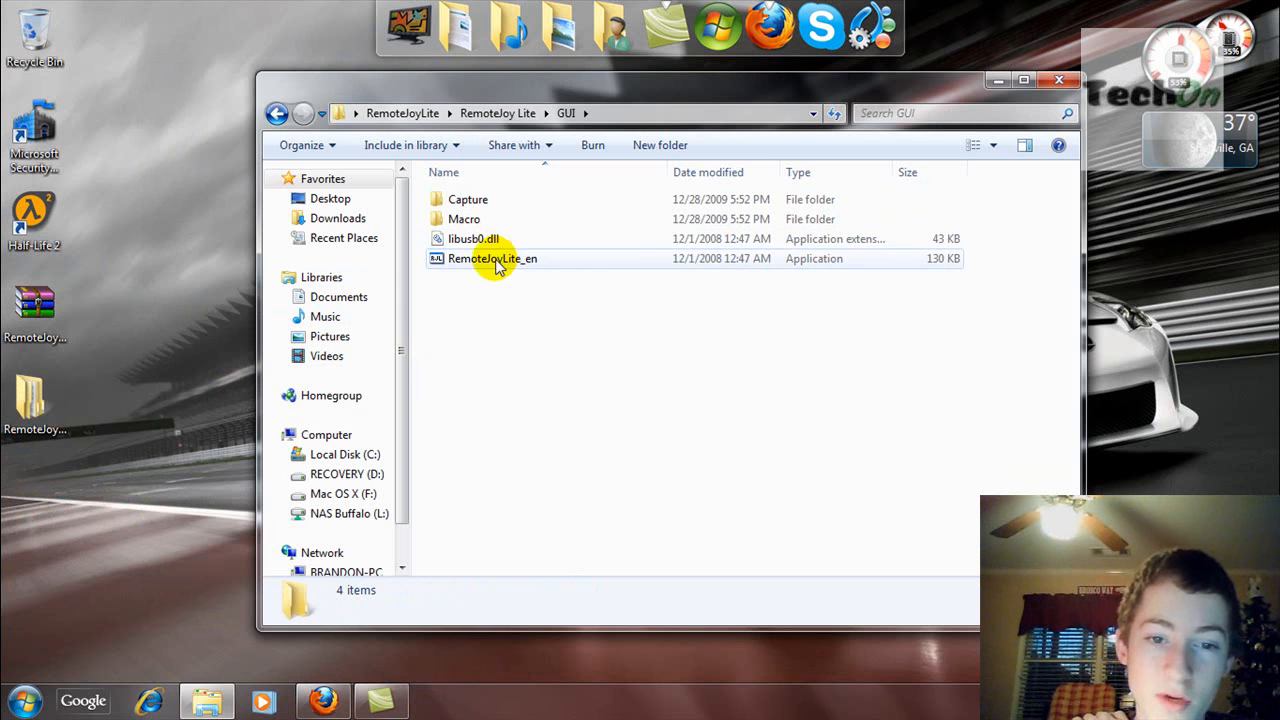
mouse_move(524, 268)
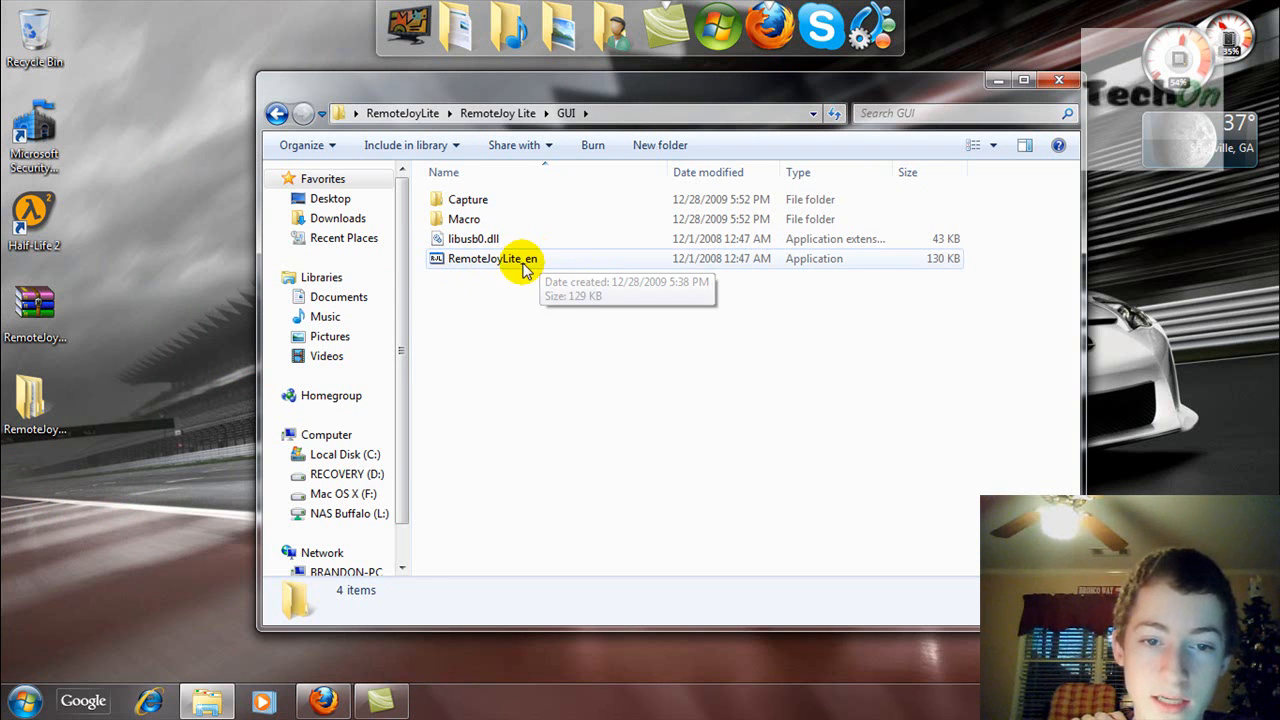
double_click(492, 258)
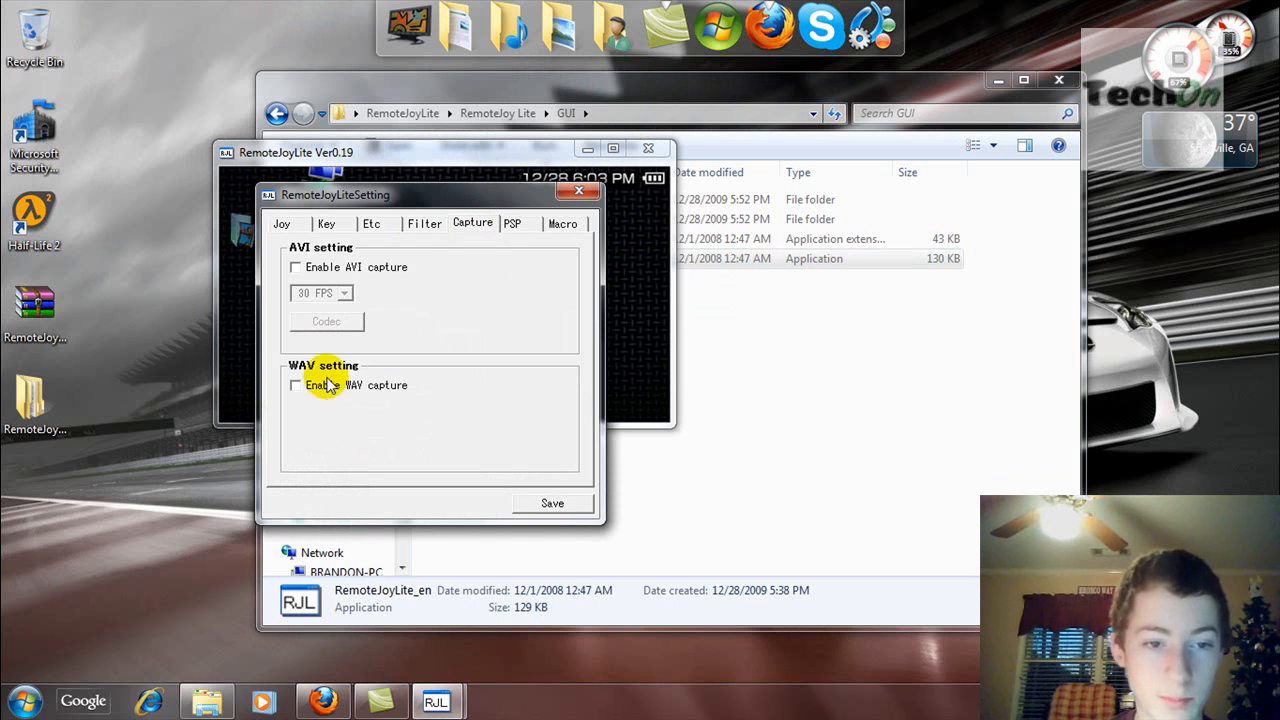
mouse_move(304, 322)
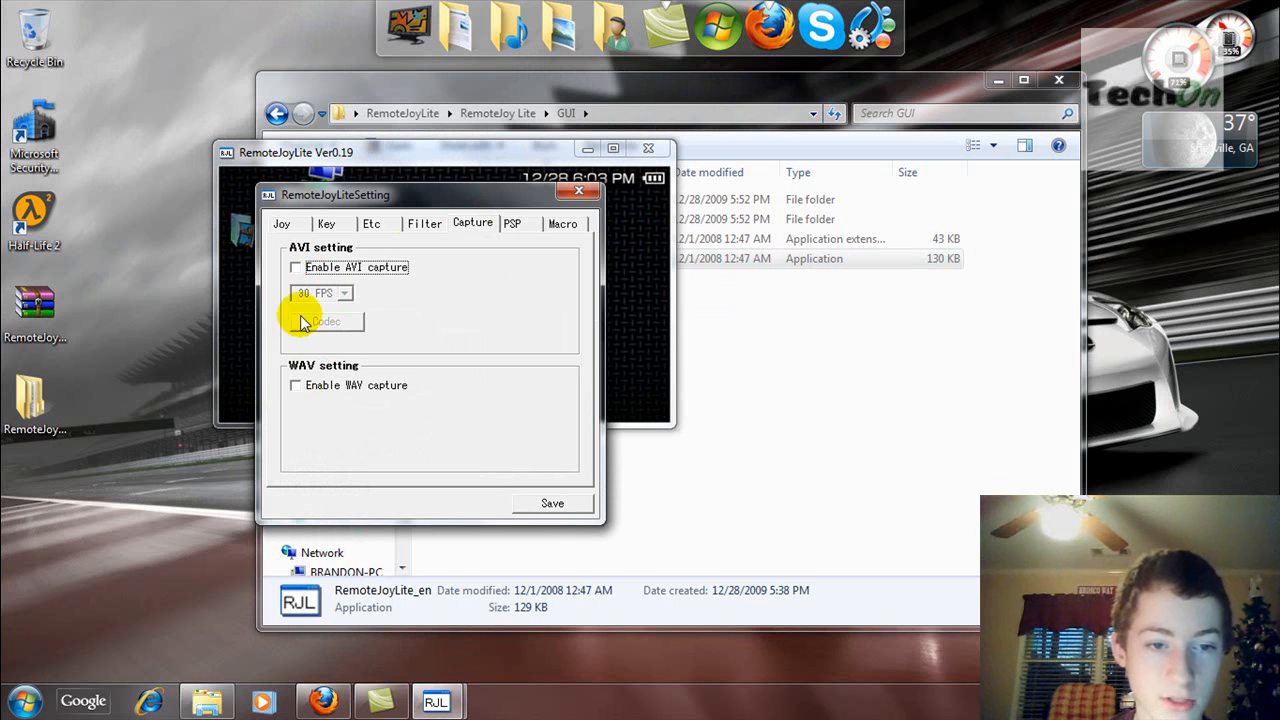
Step: Review the Macro, Joy and Key tabs of the RemoteJoyLiteSetting dialog
left_click(562, 224)
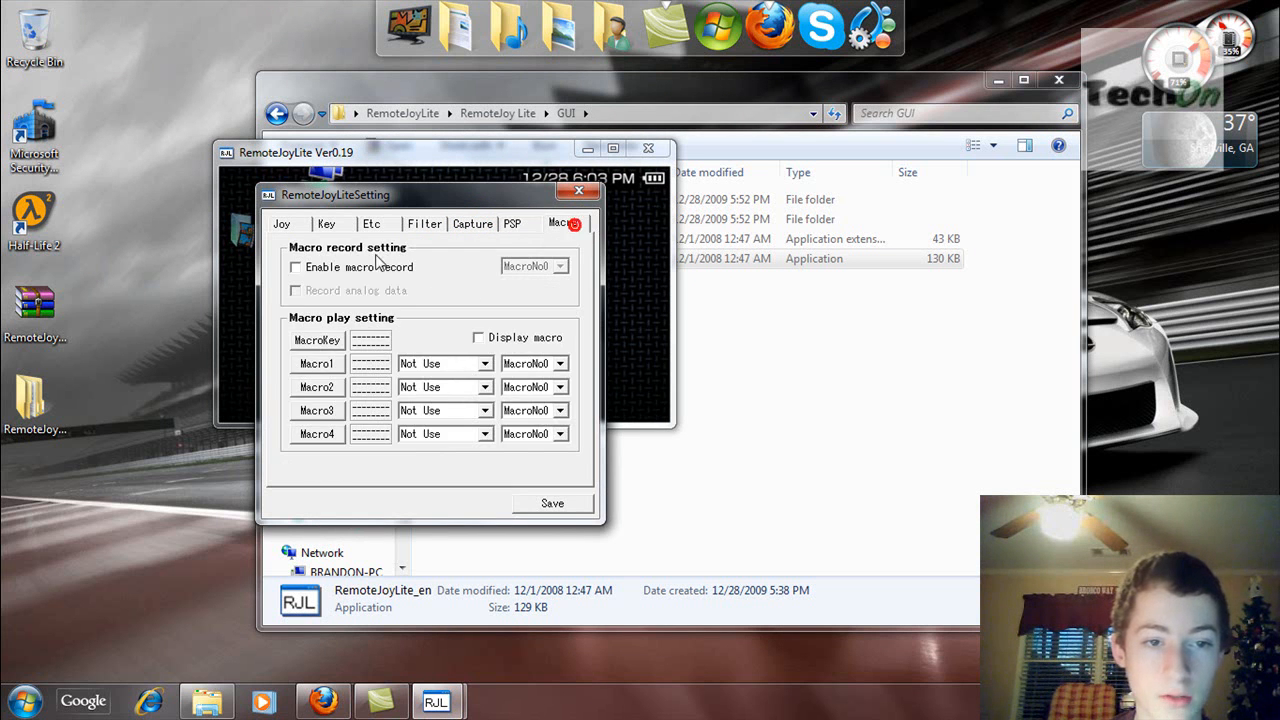
left_click(326, 224)
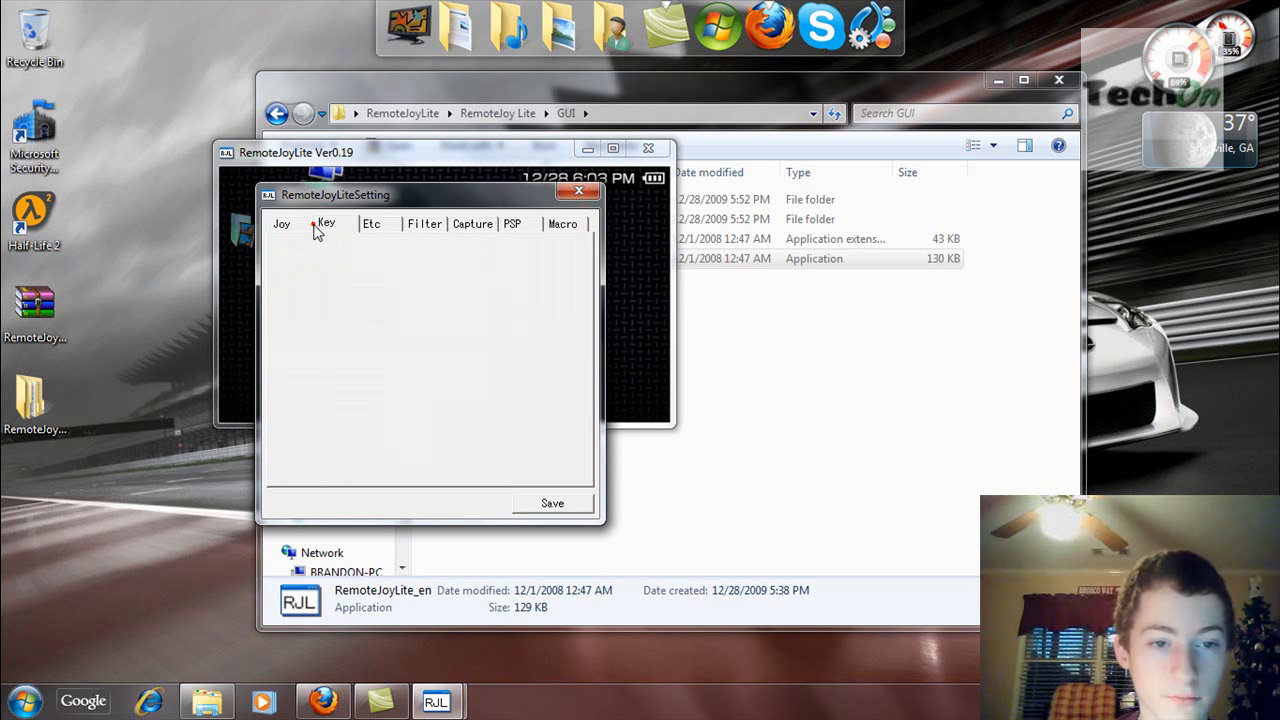
left_click(282, 224)
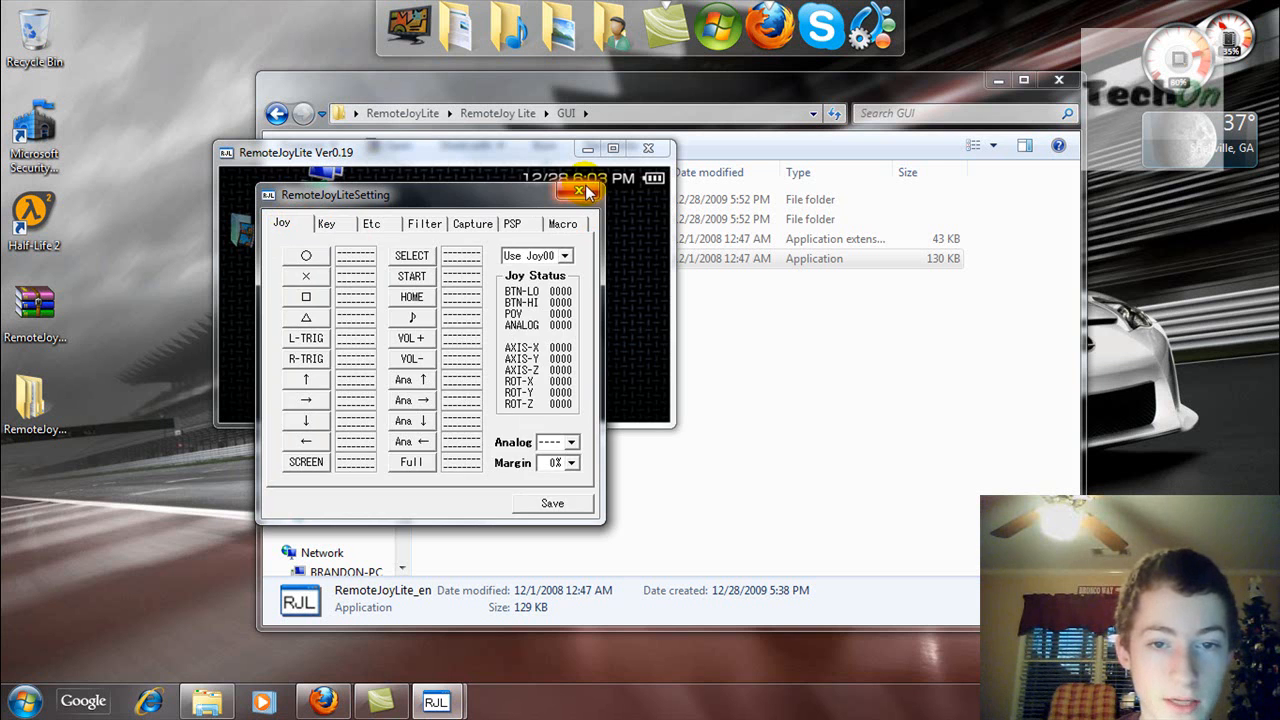
left_click(580, 192)
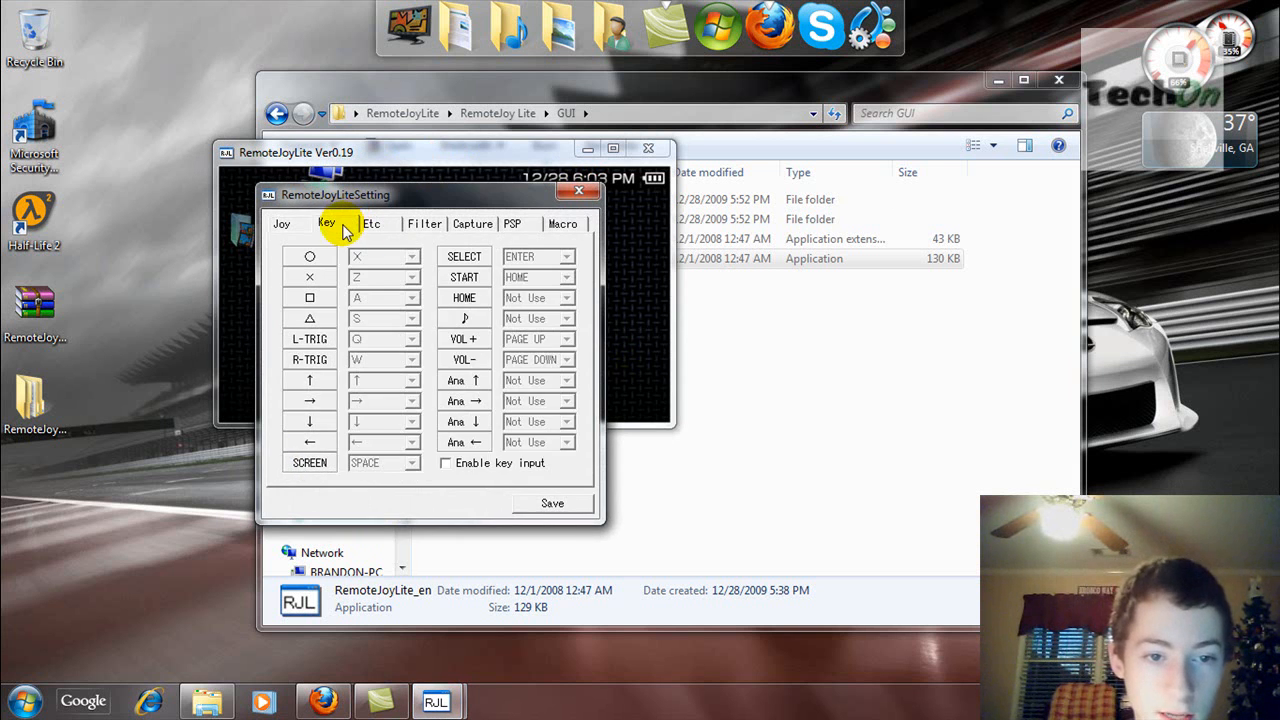
Step: Enable Keep aspect ratio on the Etc tab and save the settings
left_click(372, 224)
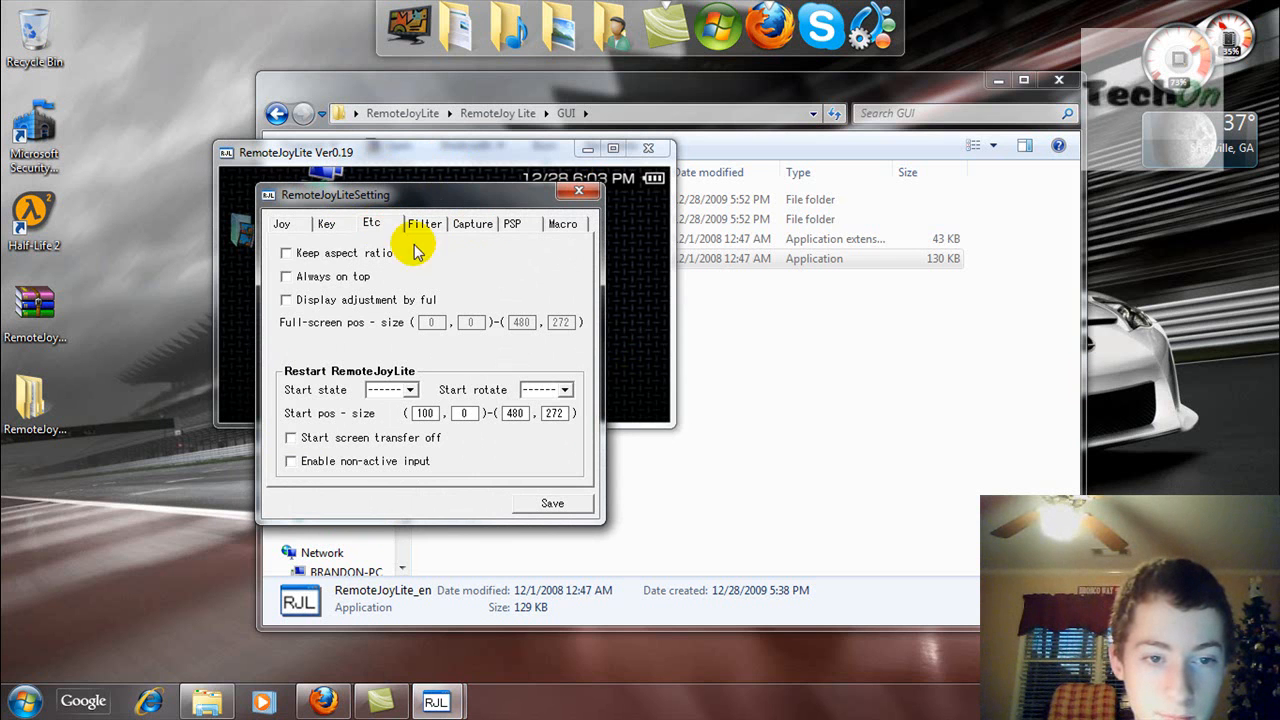
left_click(288, 252)
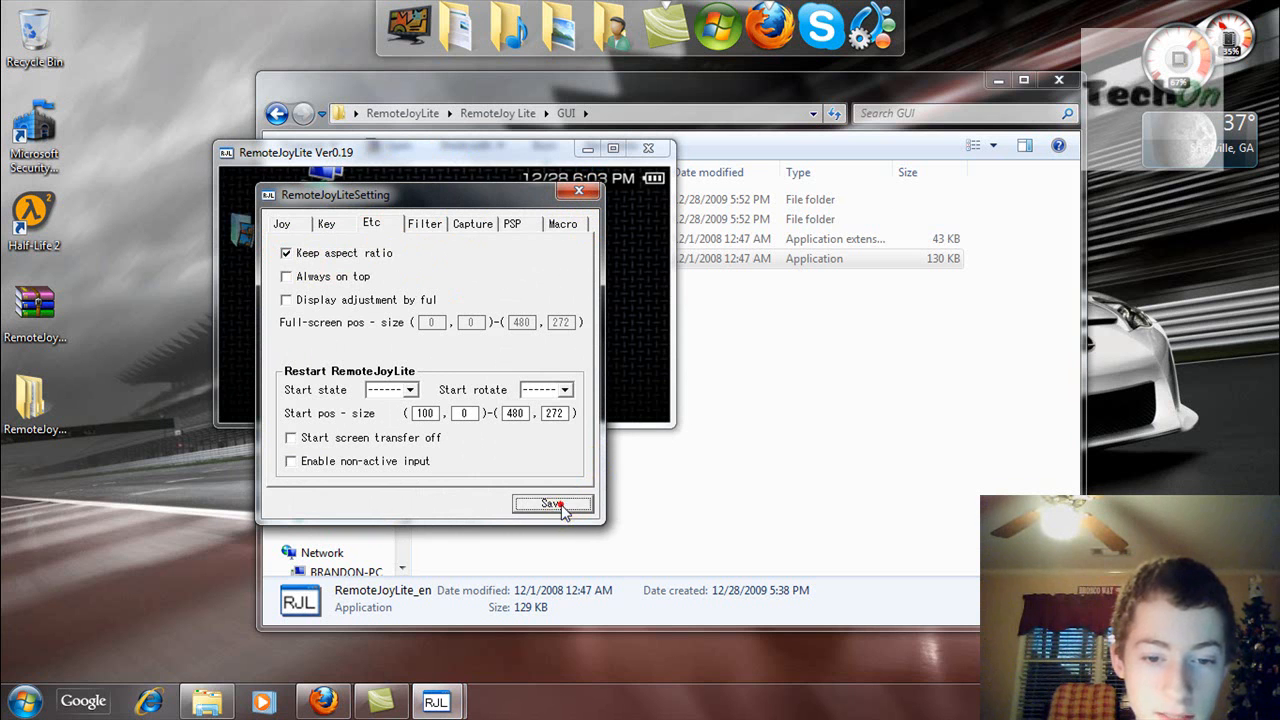
left_click(552, 504)
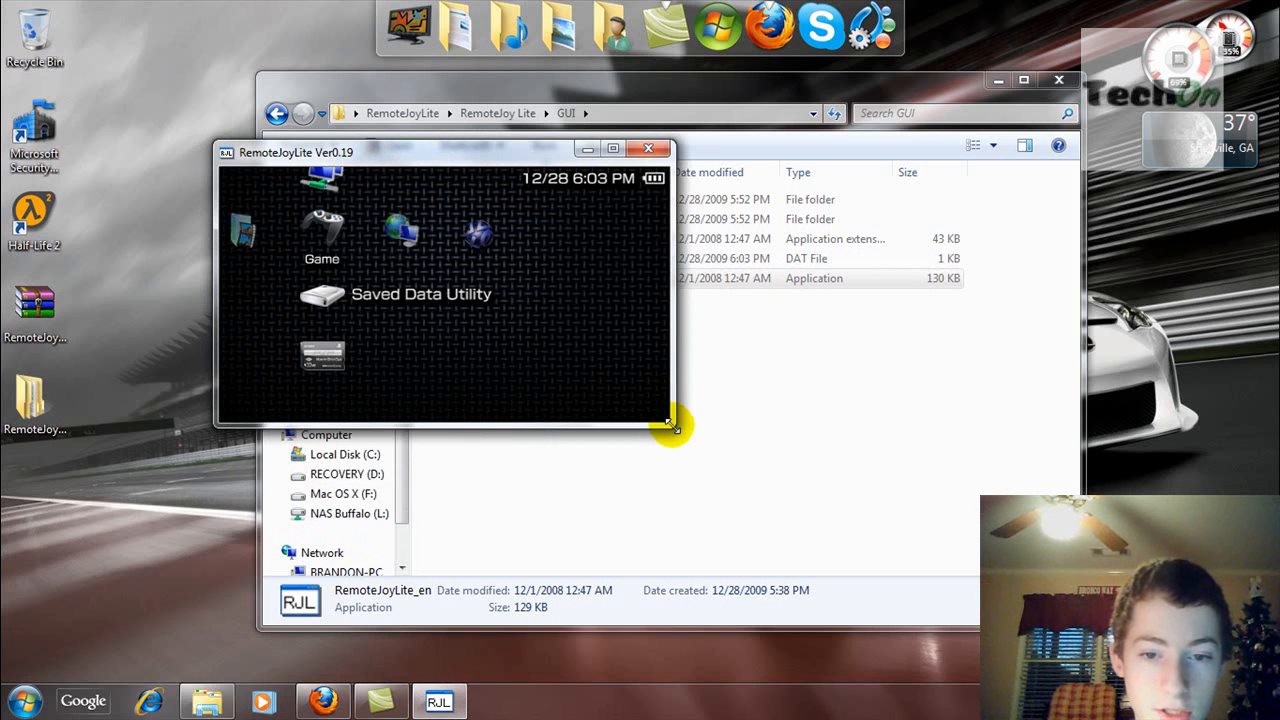
Step: Resize the RemoteJoyLite window larger so the PSP home menu displays at a bigger size
left_click_drag(676, 424, 990, 600)
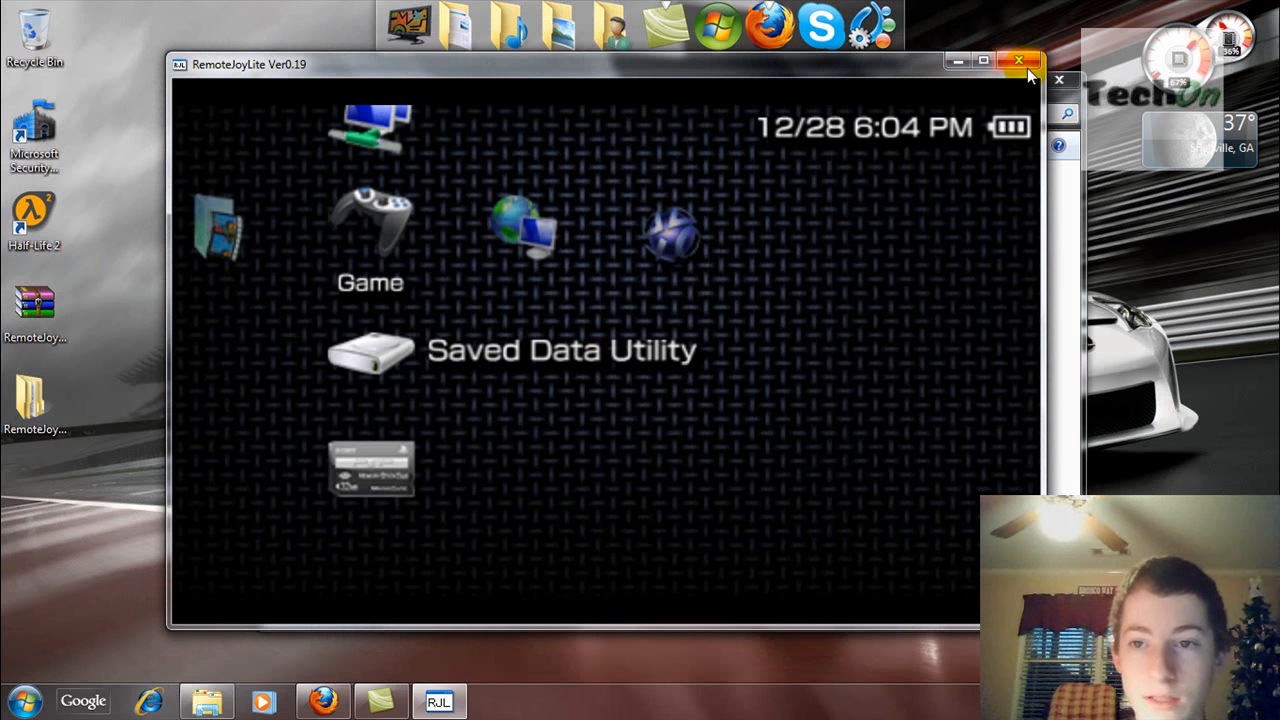
mouse_move(1020, 76)
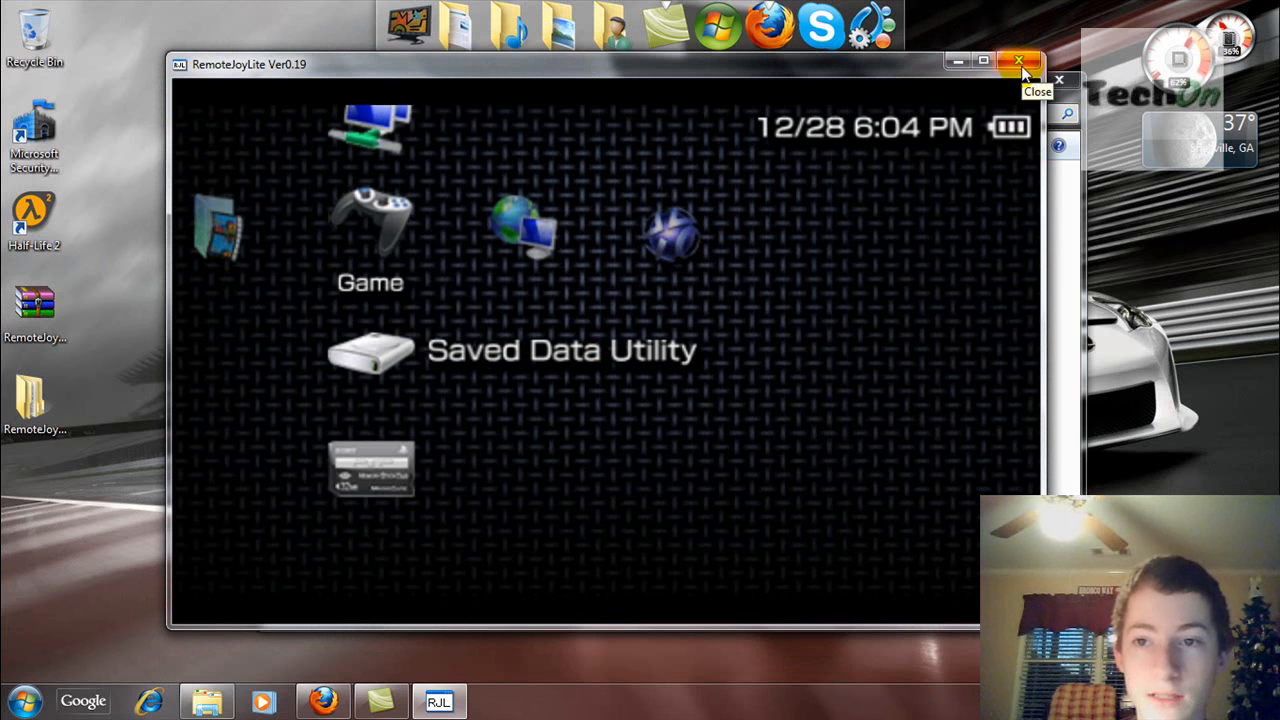